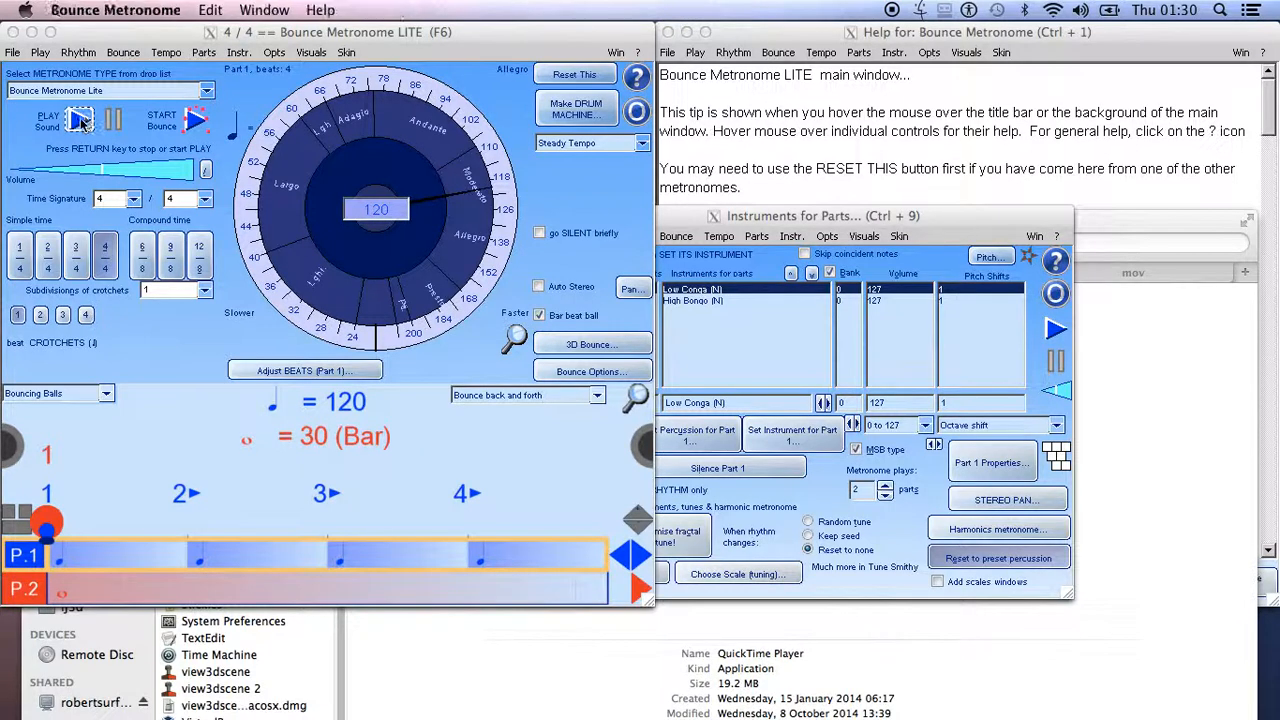
Play and stop the rhythm, then hide and re-show the bar beat ball.
left_click(48, 118)
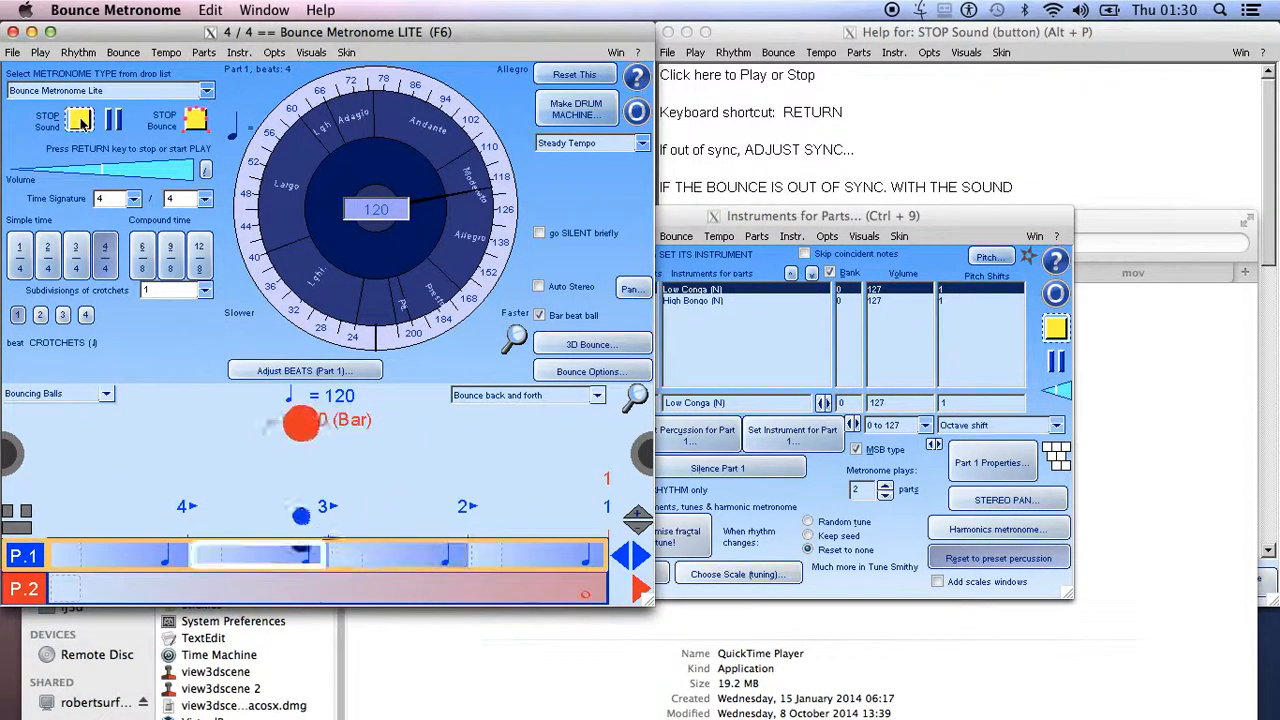
left_click(80, 120)
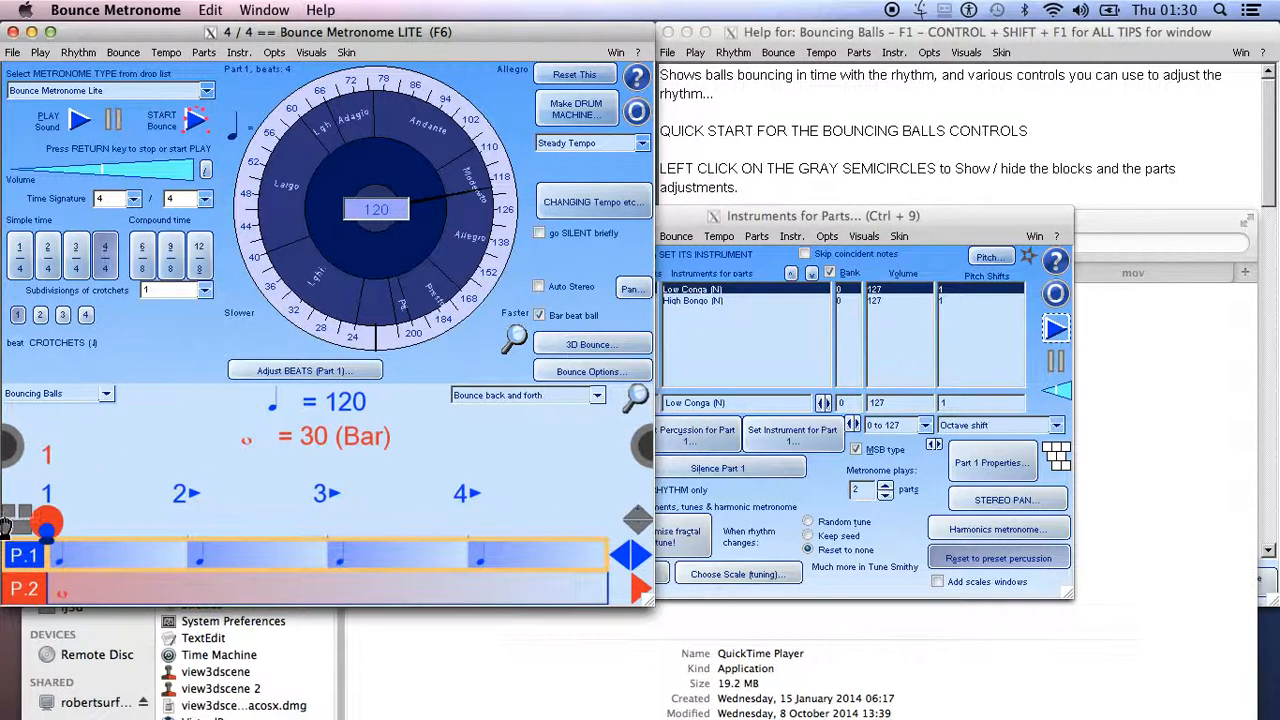
mouse_move(148, 520)
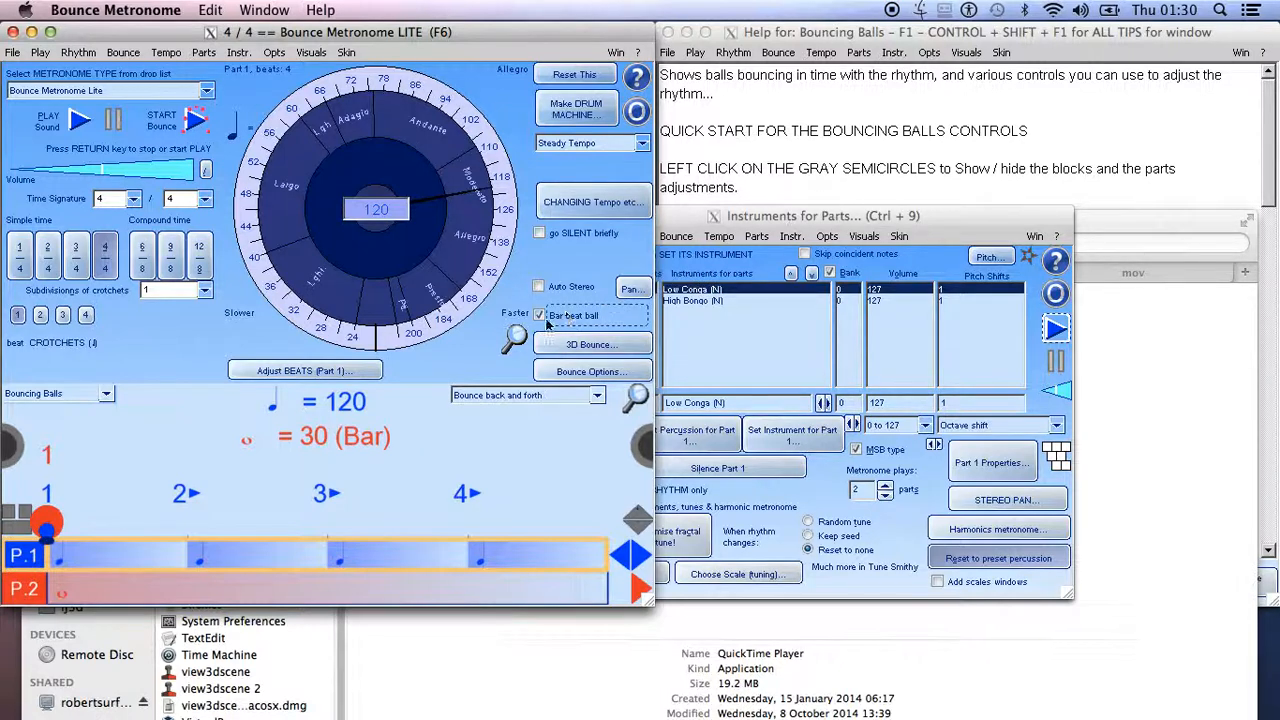
left_click(540, 316)
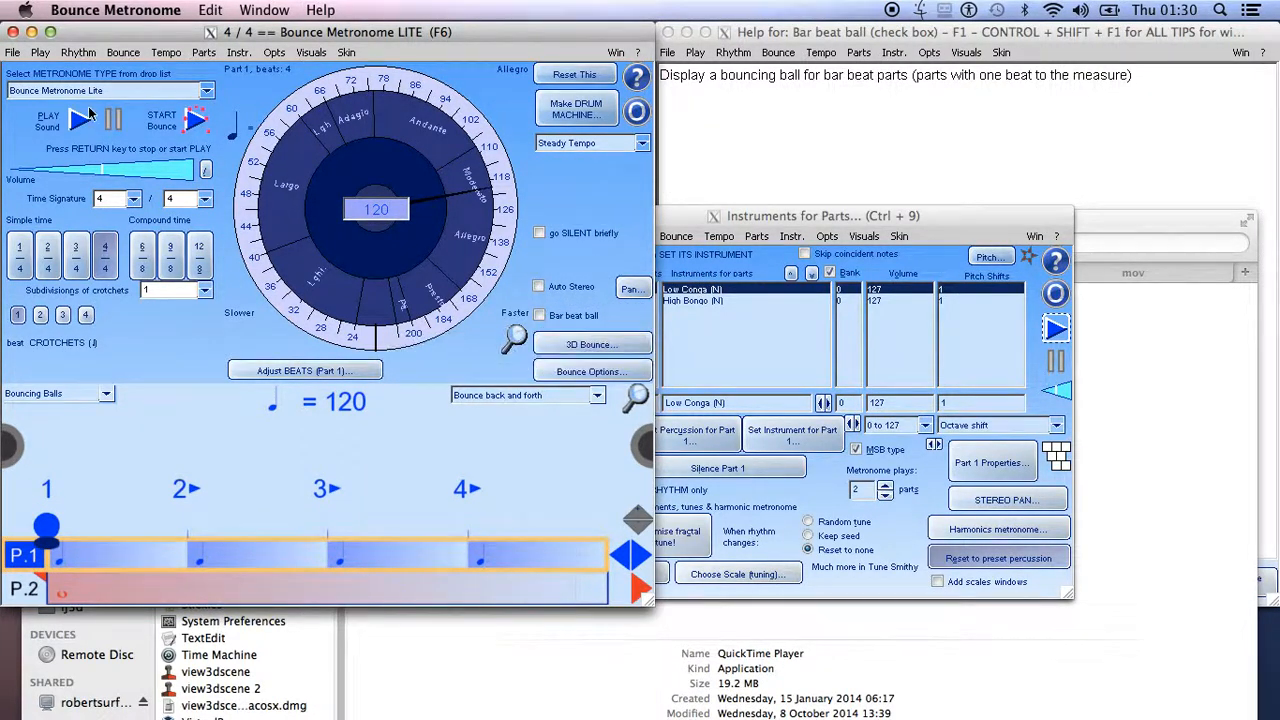
left_click(80, 120)
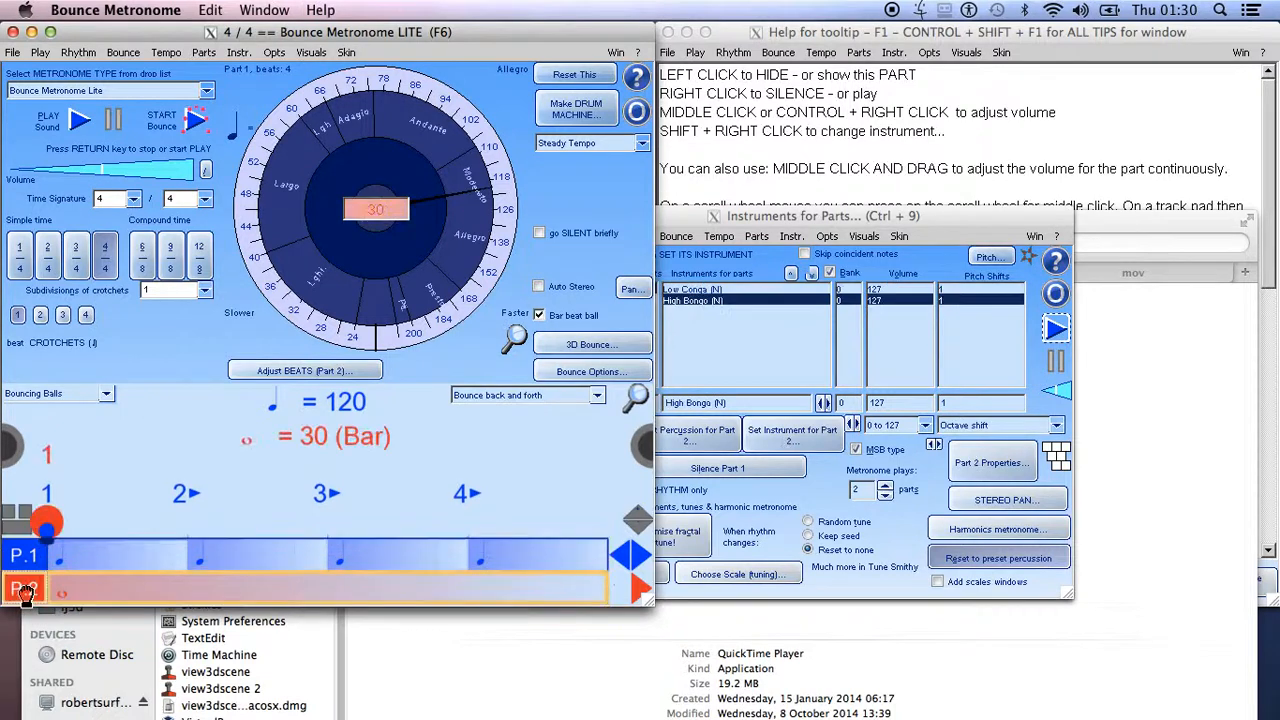
Silence and hide part 1 (Low Conga) via its P1 label, leaving only part 2's strip.
left_click(24, 556)
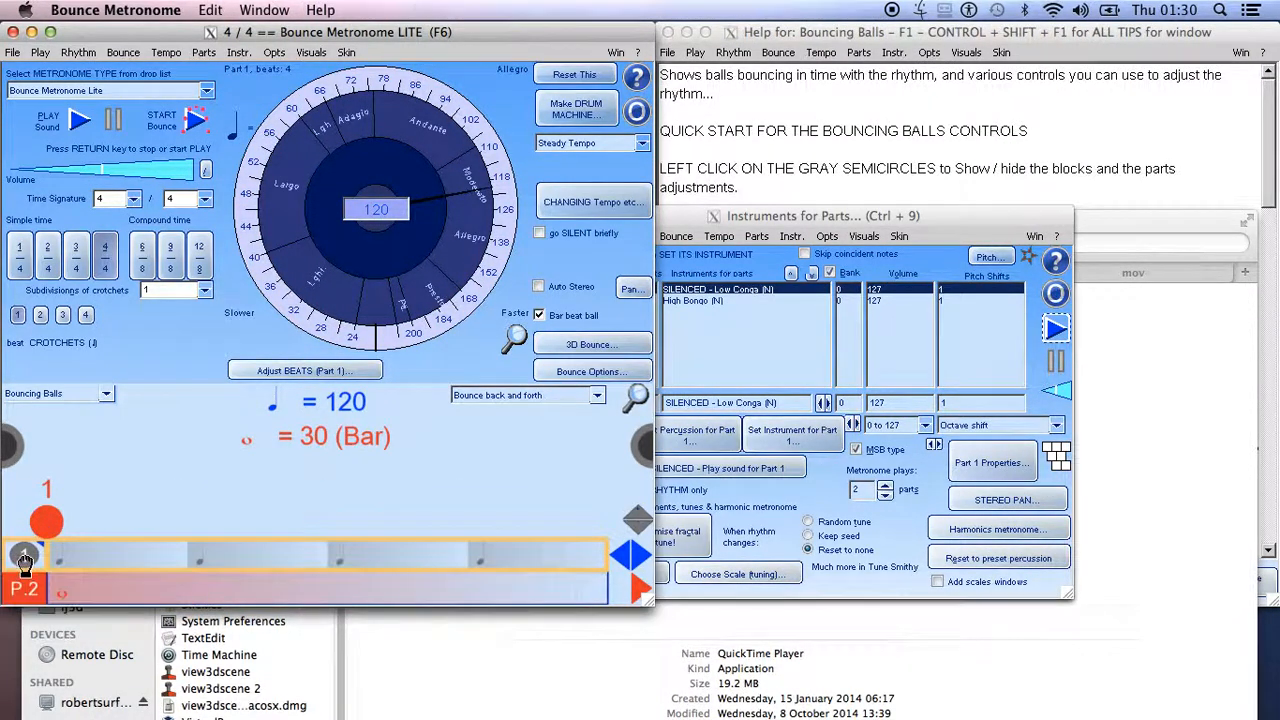
left_click(24, 556)
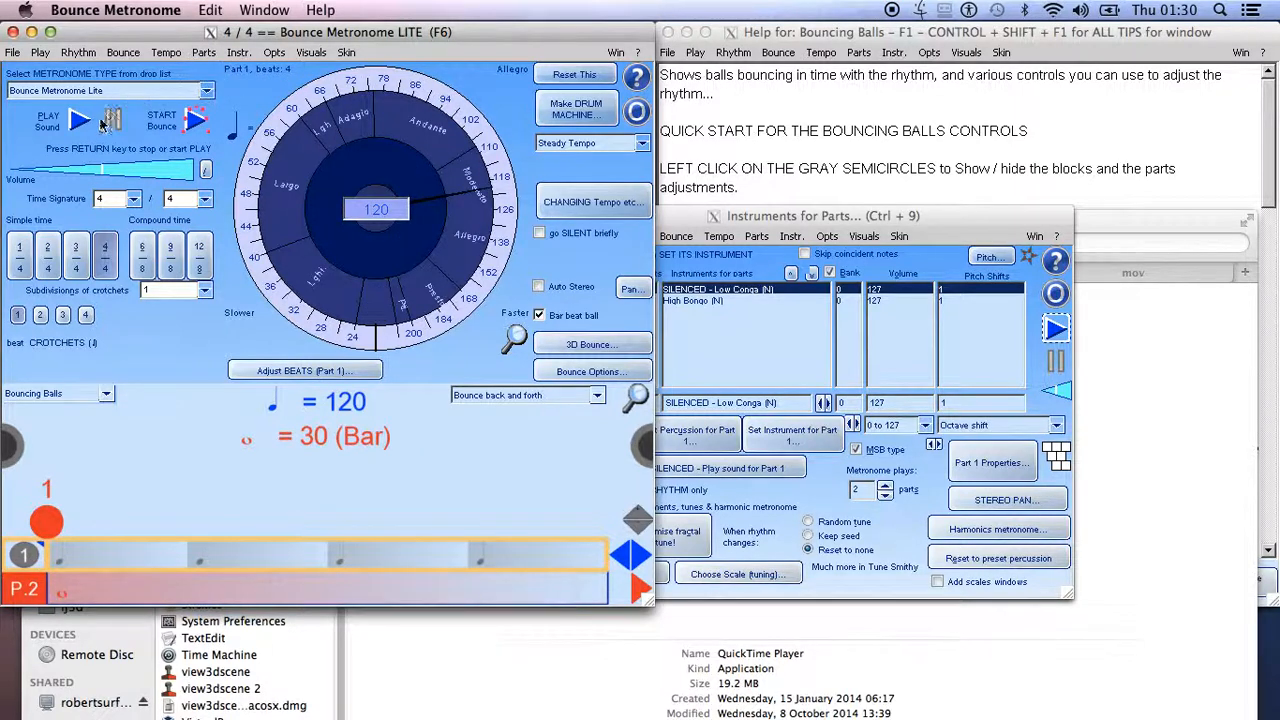
left_click(80, 120)
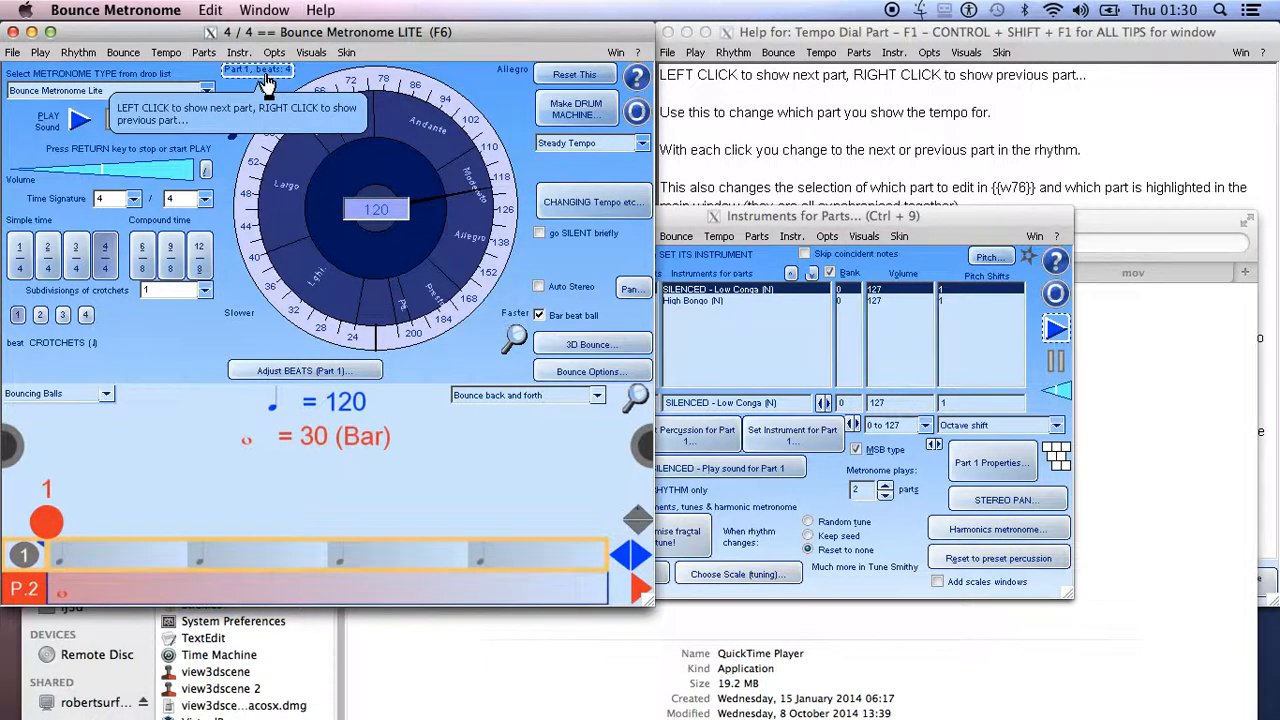
Switch the tempo dial to part 2, High Bongo, at 30 per bar.
left_click(258, 68)
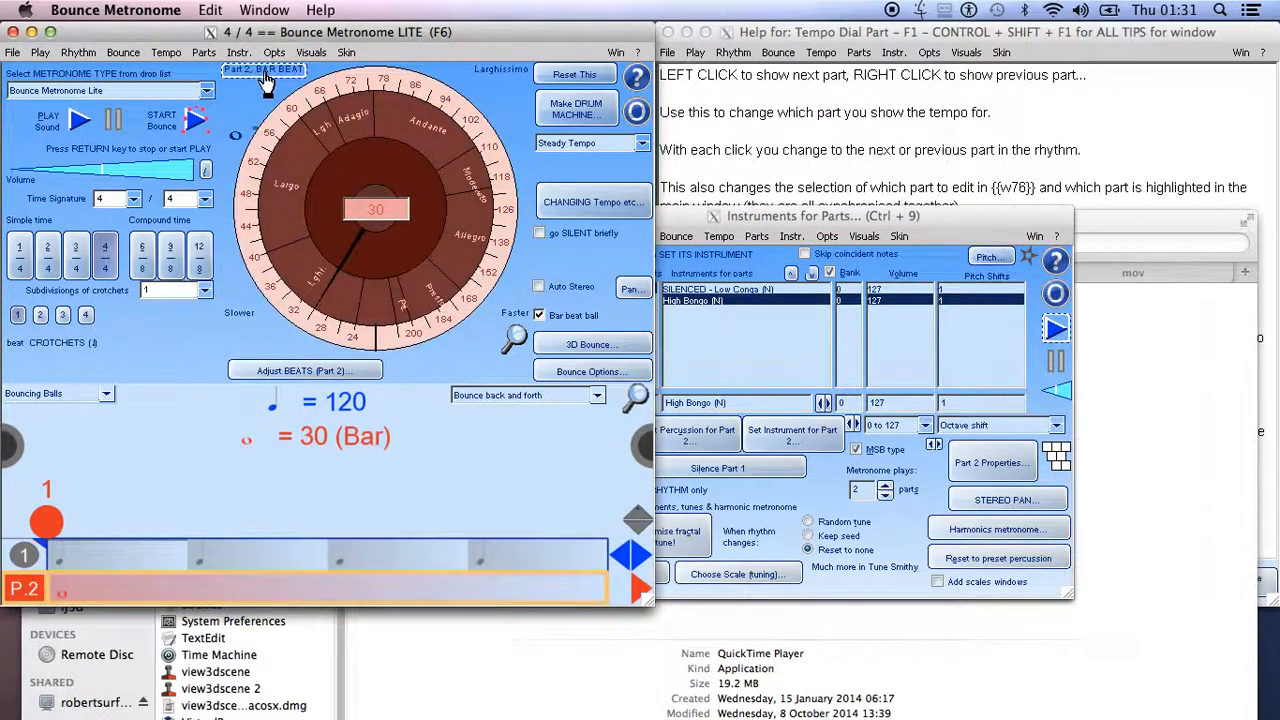
mouse_move(264, 68)
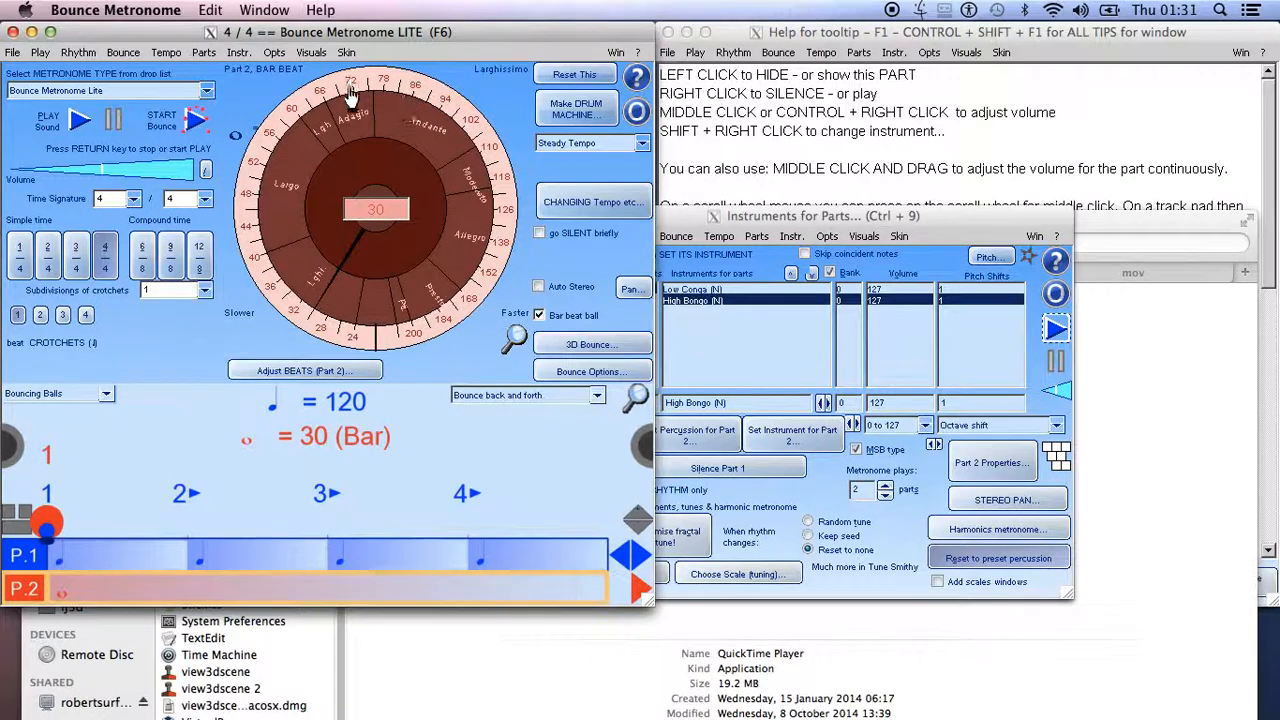
mouse_move(476, 136)
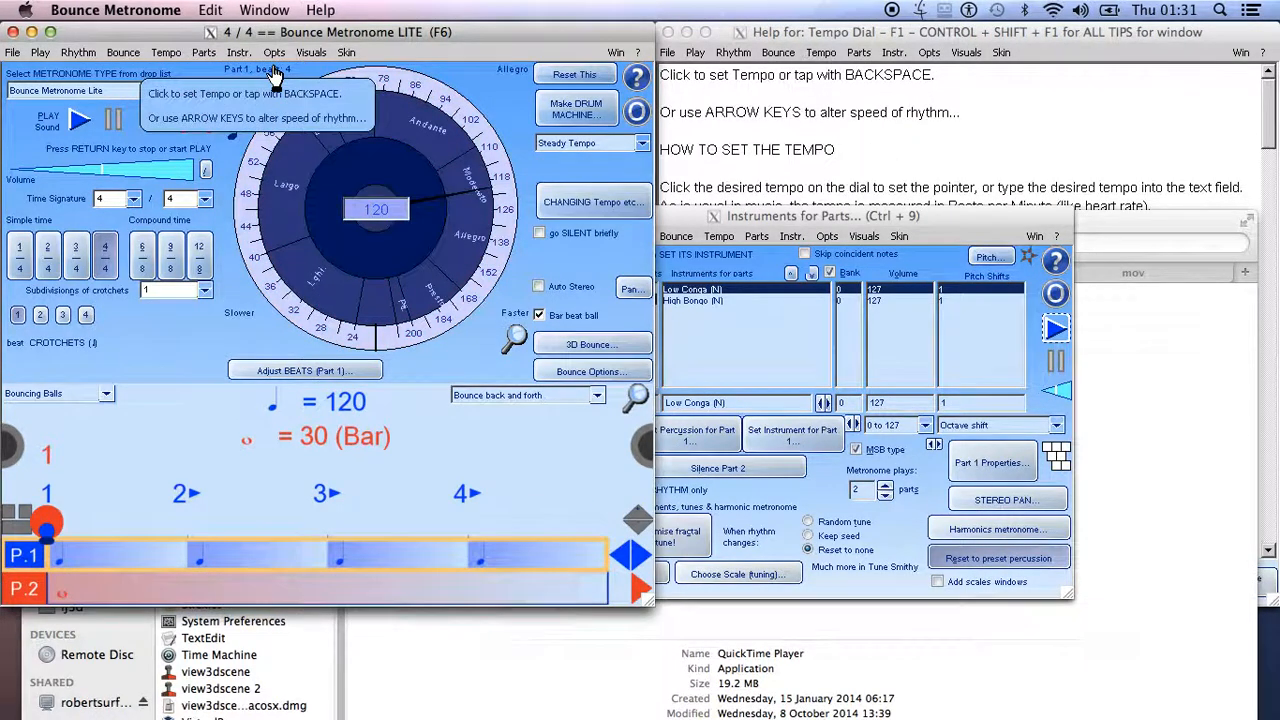
Cycle the dial's part label so both Low Conga and High Bongo appear in the instruments list.
left_click(80, 120)
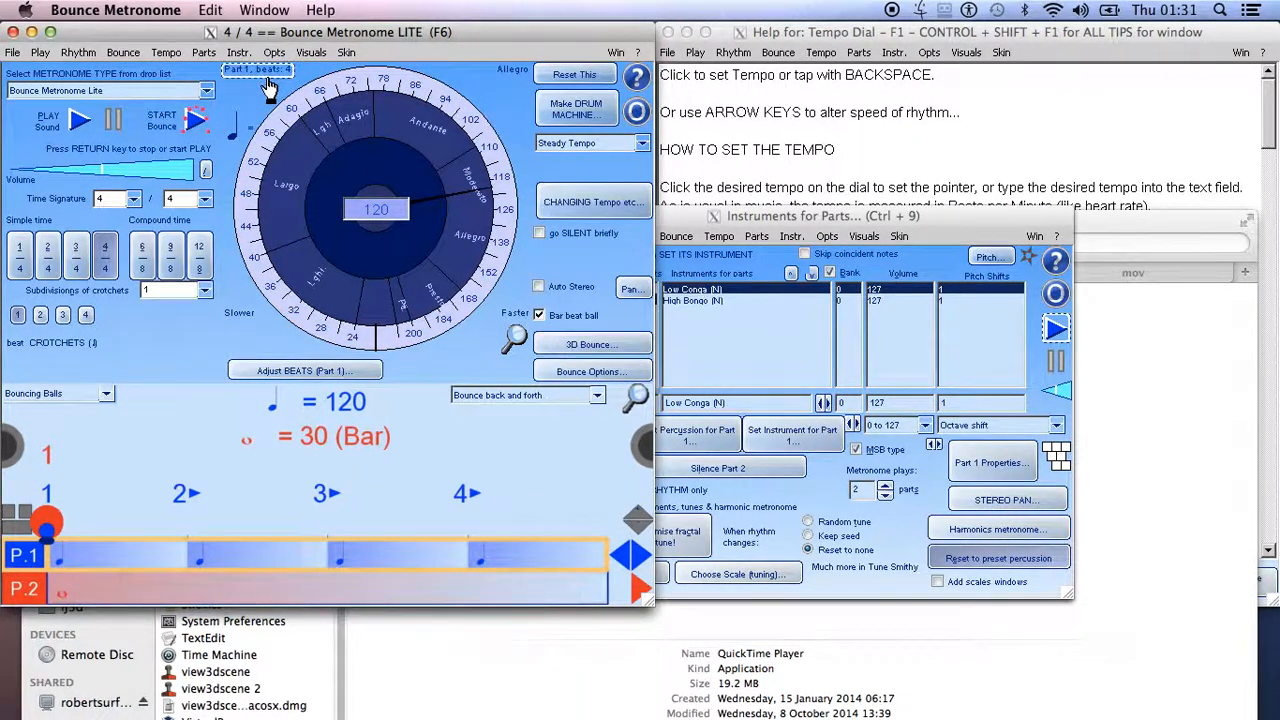
left_click(258, 68)
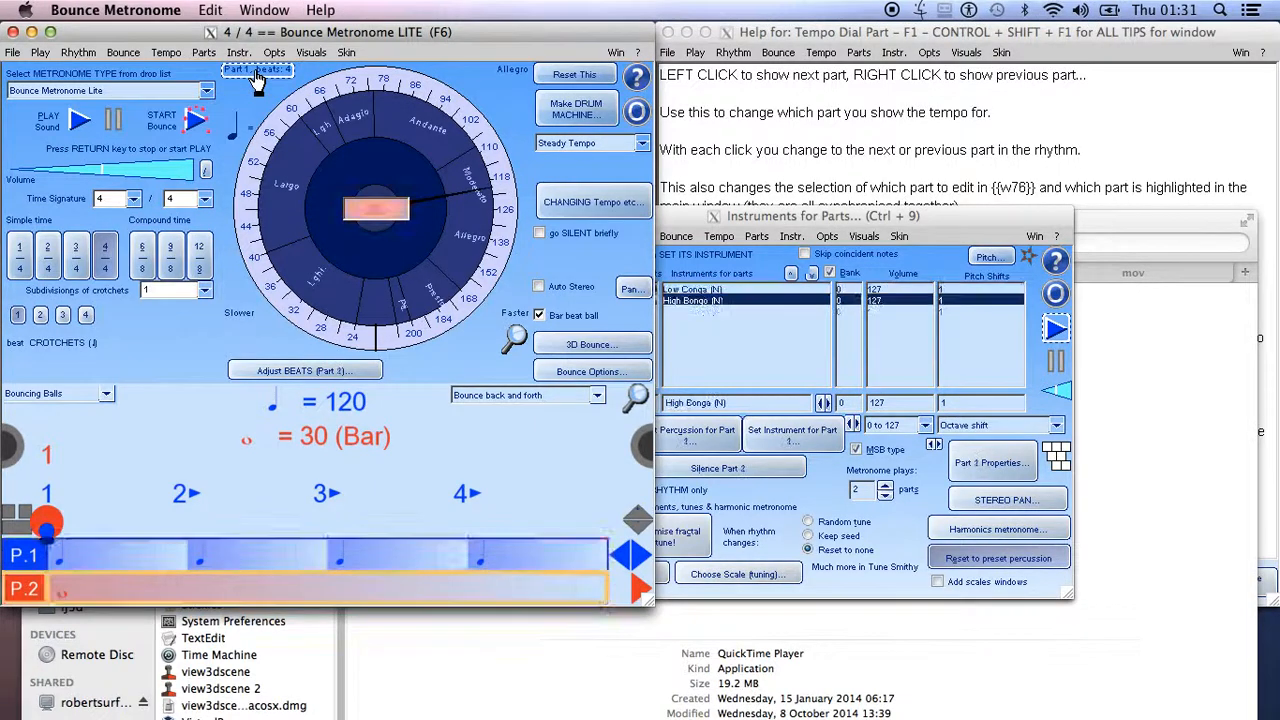
left_click(258, 70)
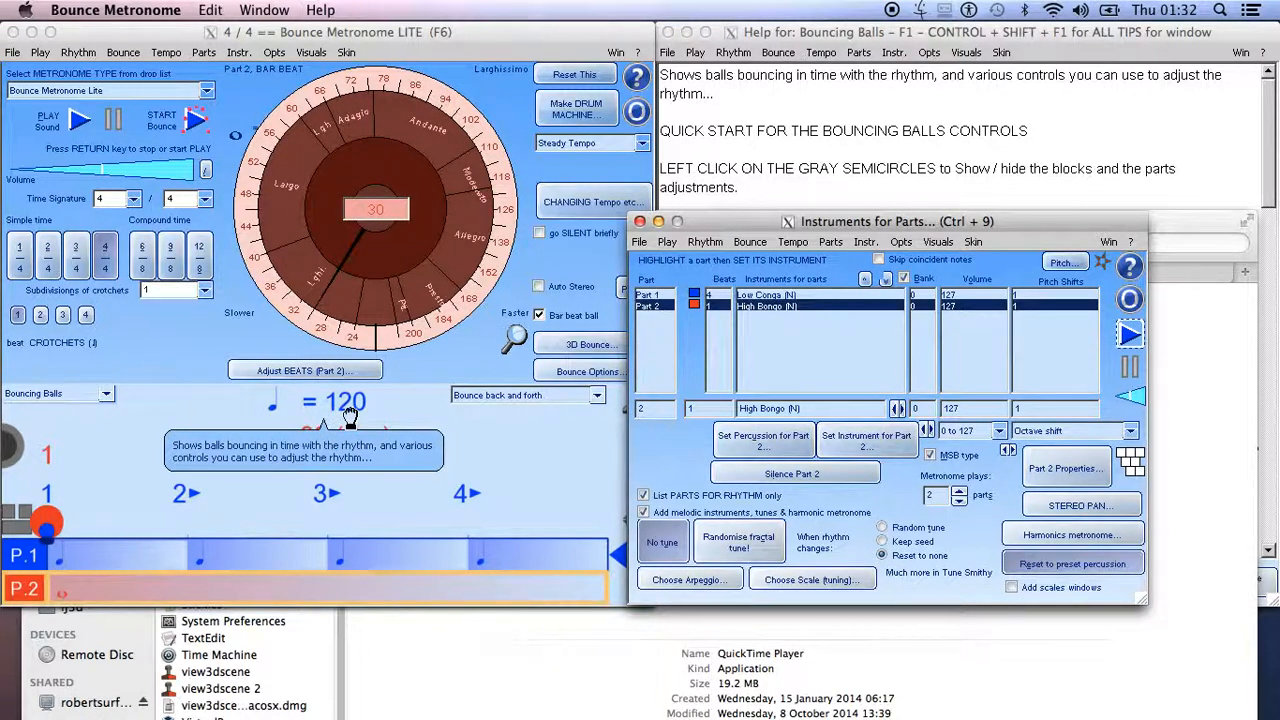
mouse_move(278, 486)
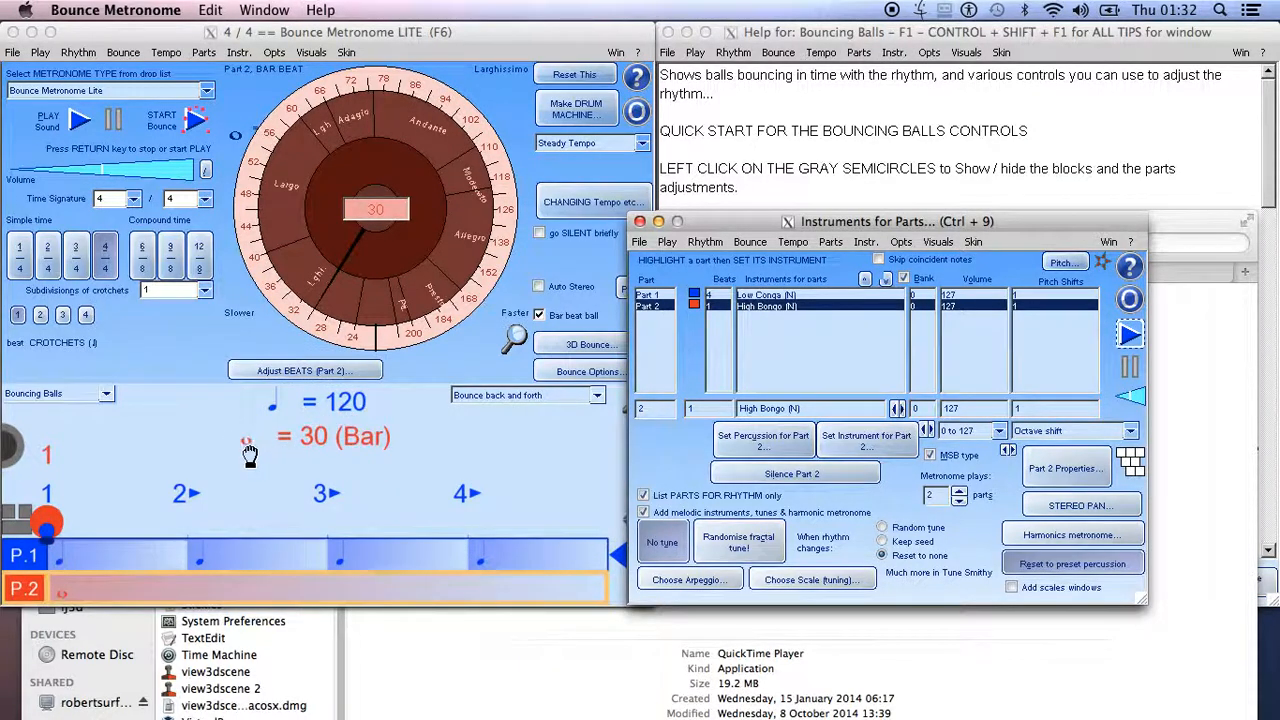
mouse_move(310, 456)
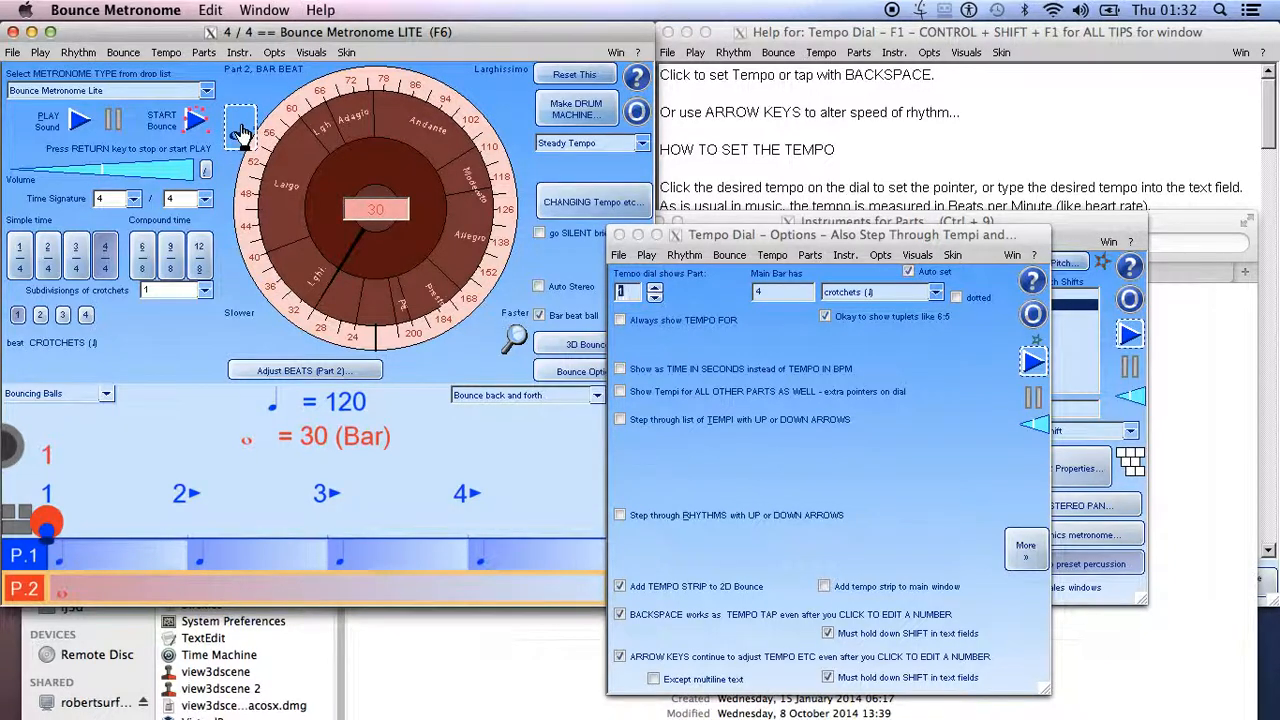
mouse_move(240, 130)
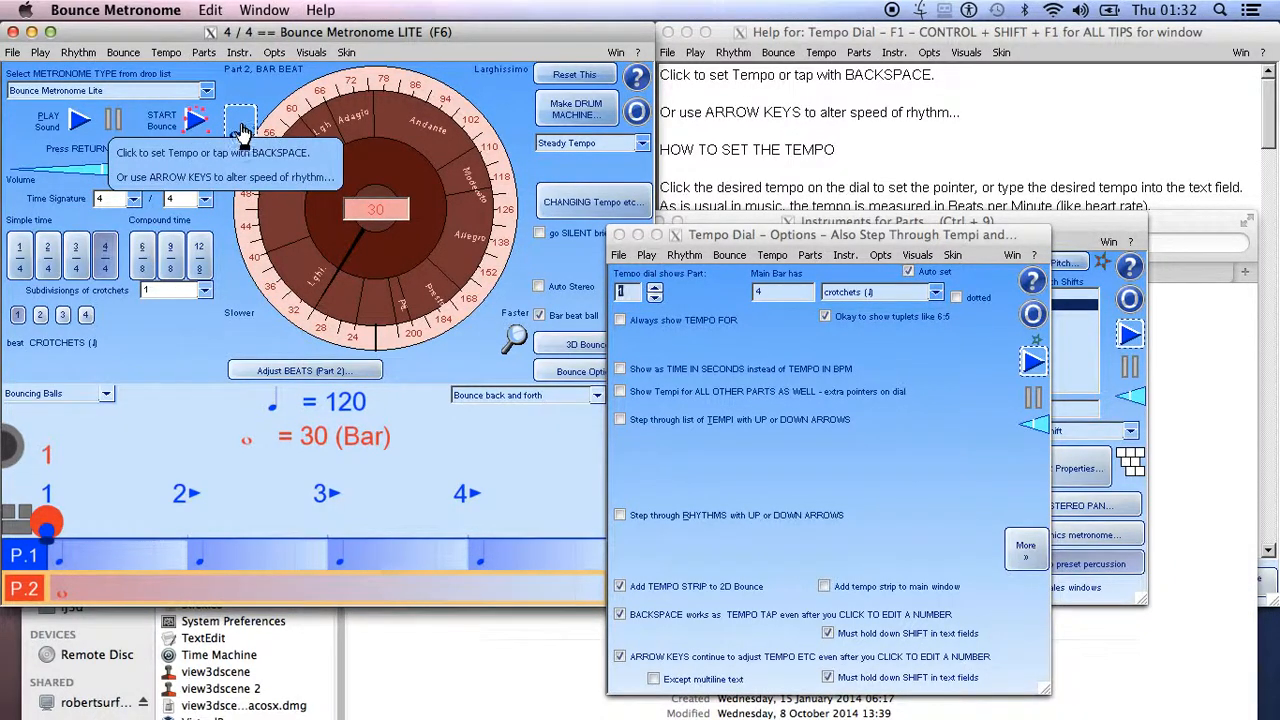
In Tempo Dial Options, enable Always show TEMPO FOR with a chosen note value.
left_click(164, 52)
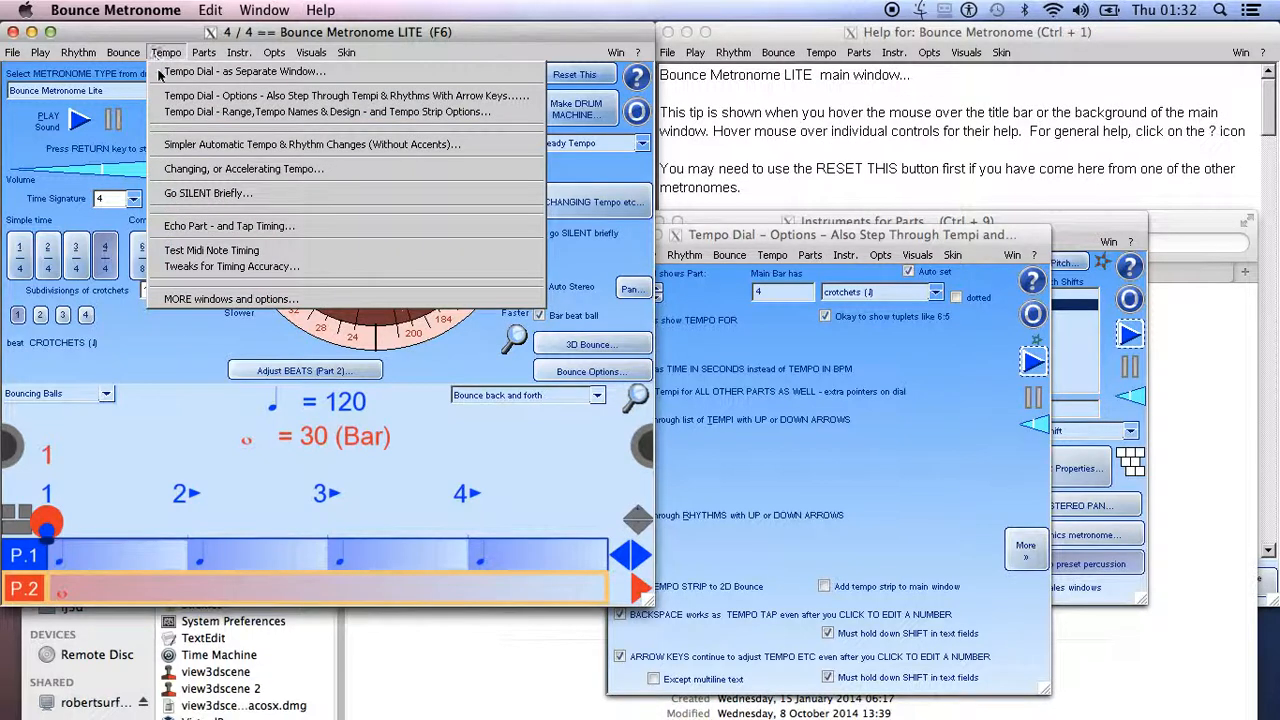
mouse_move(212, 250)
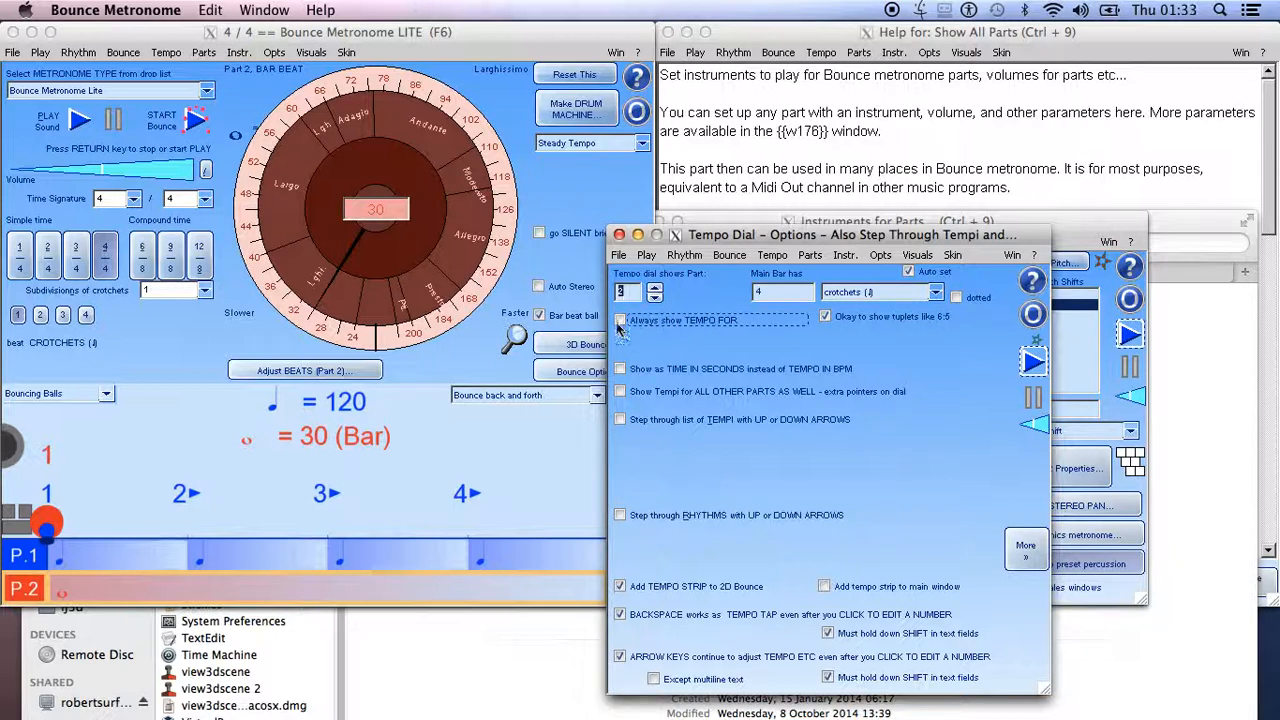
left_click(620, 318)
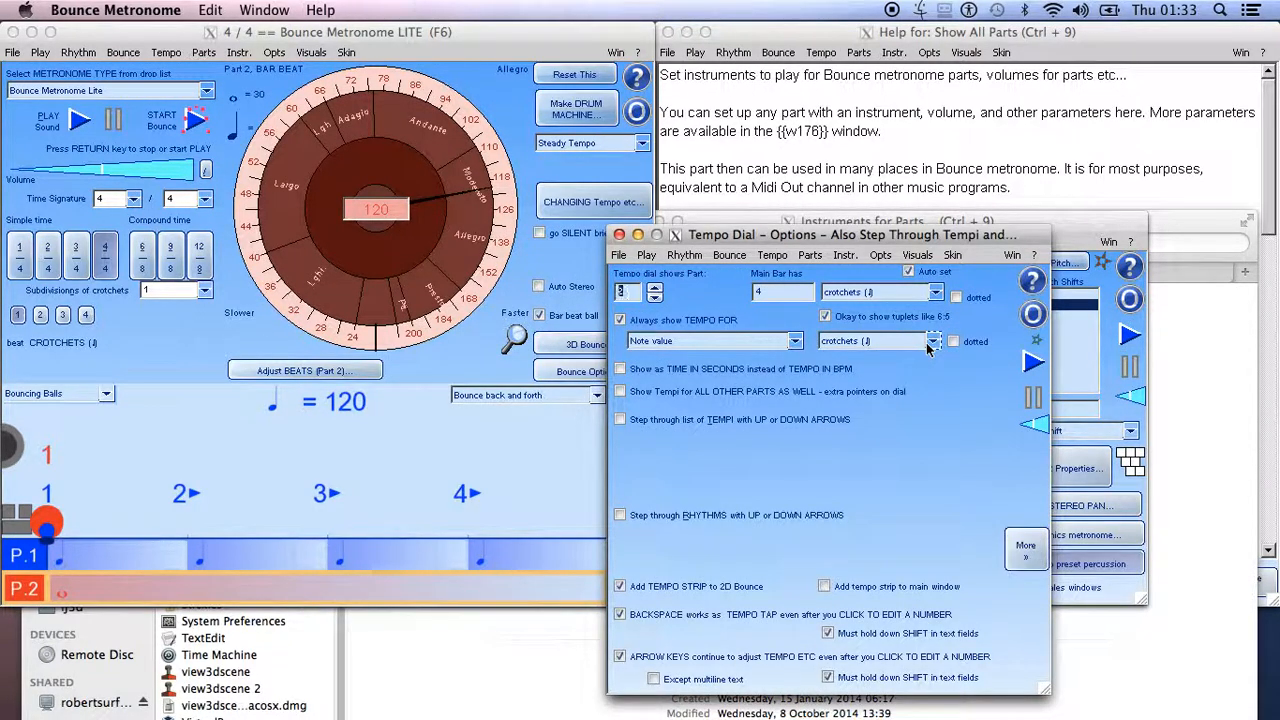
left_click(932, 340)
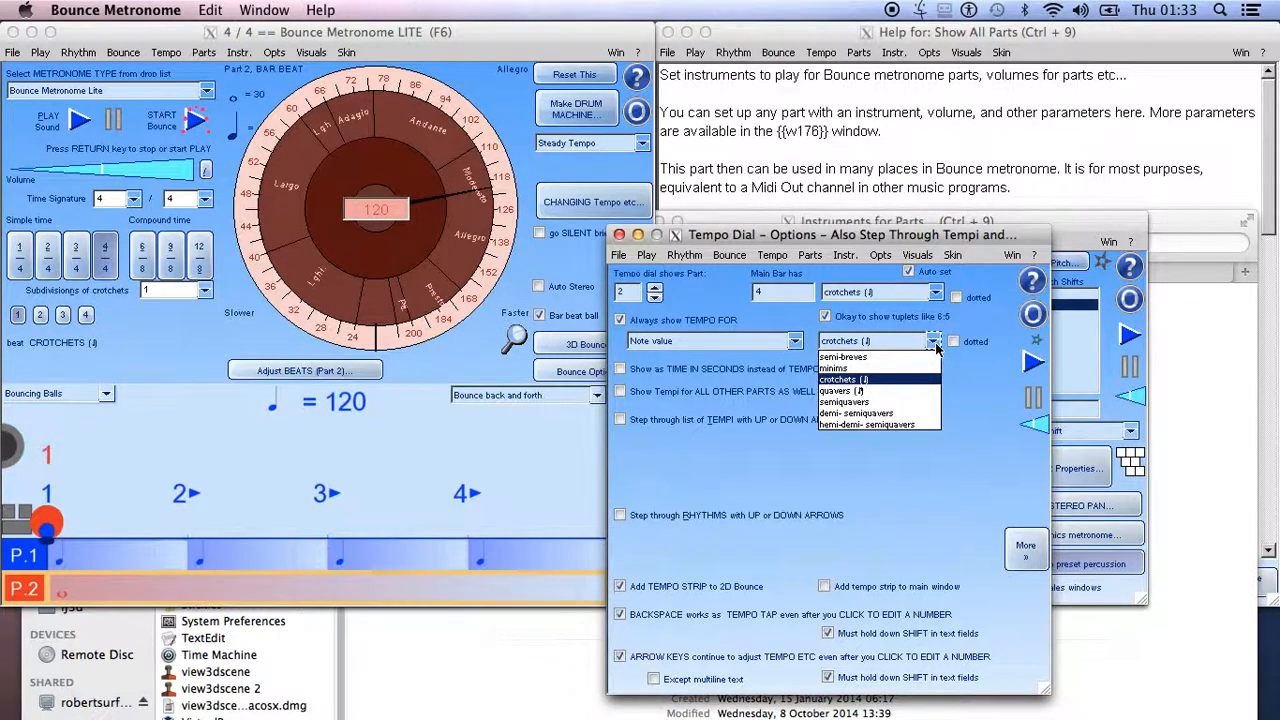
left_click(870, 340)
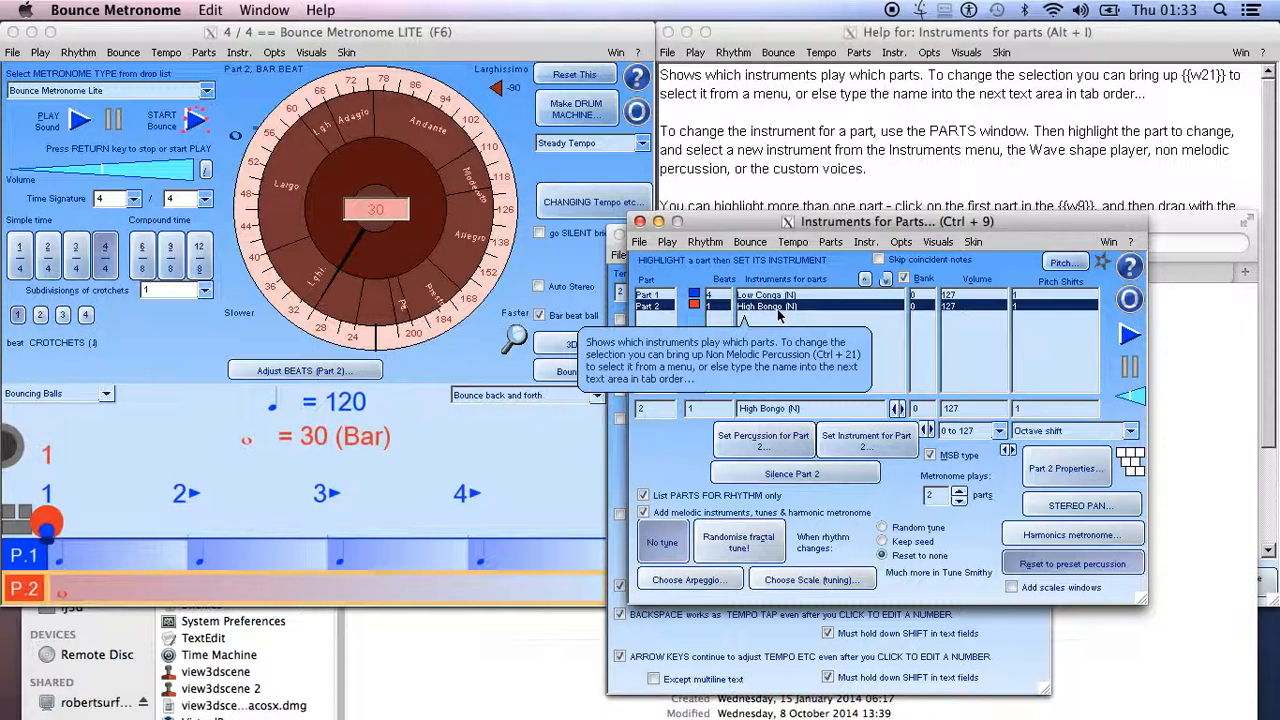
mouse_move(824, 424)
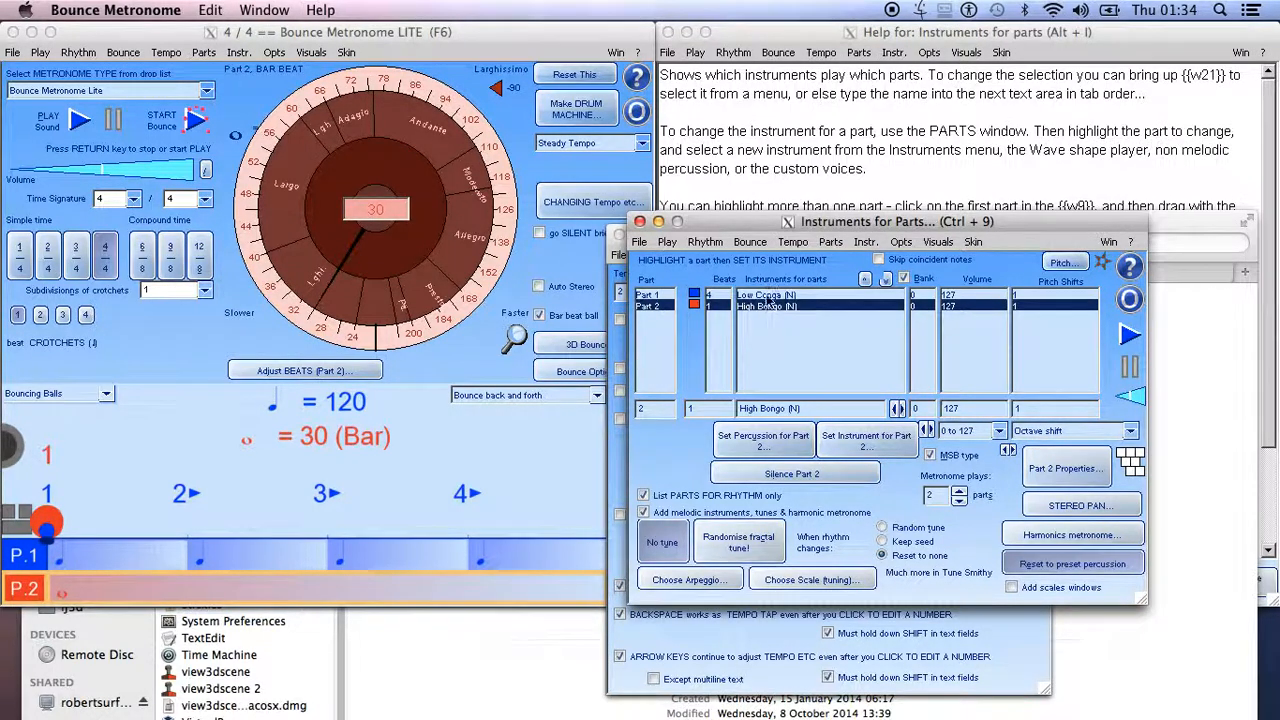
mouse_move(770, 310)
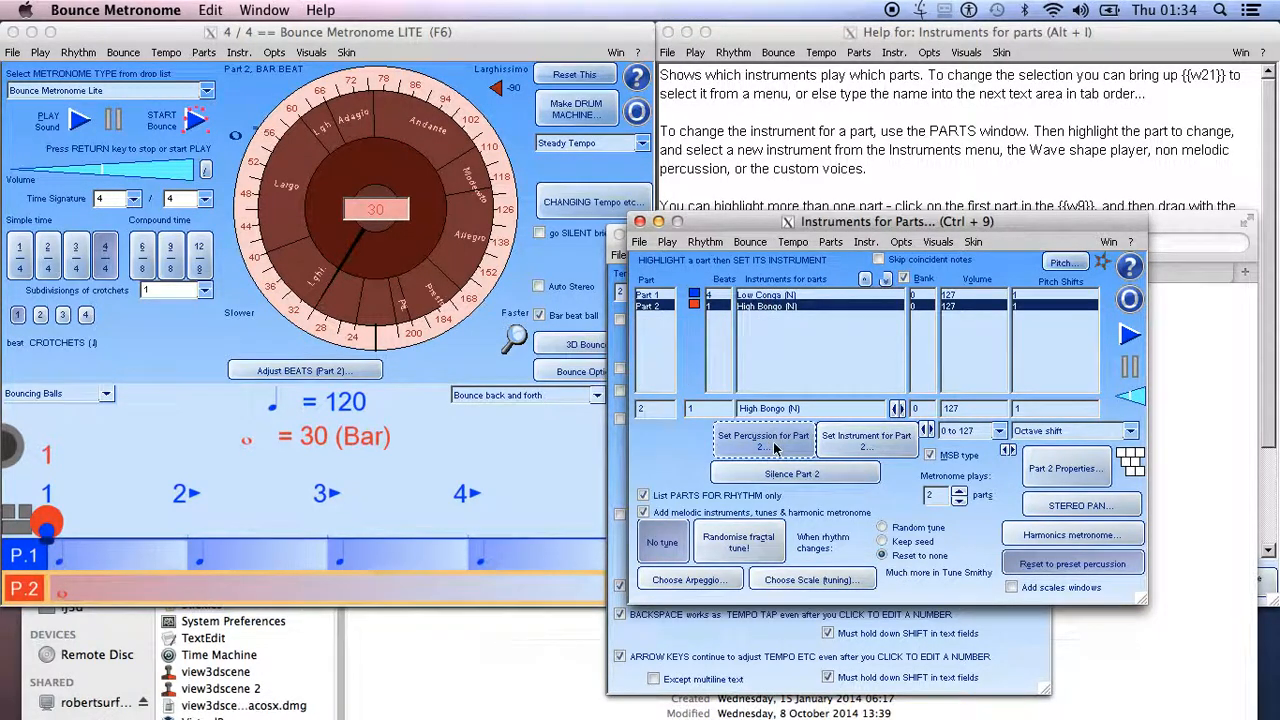
mouse_move(764, 440)
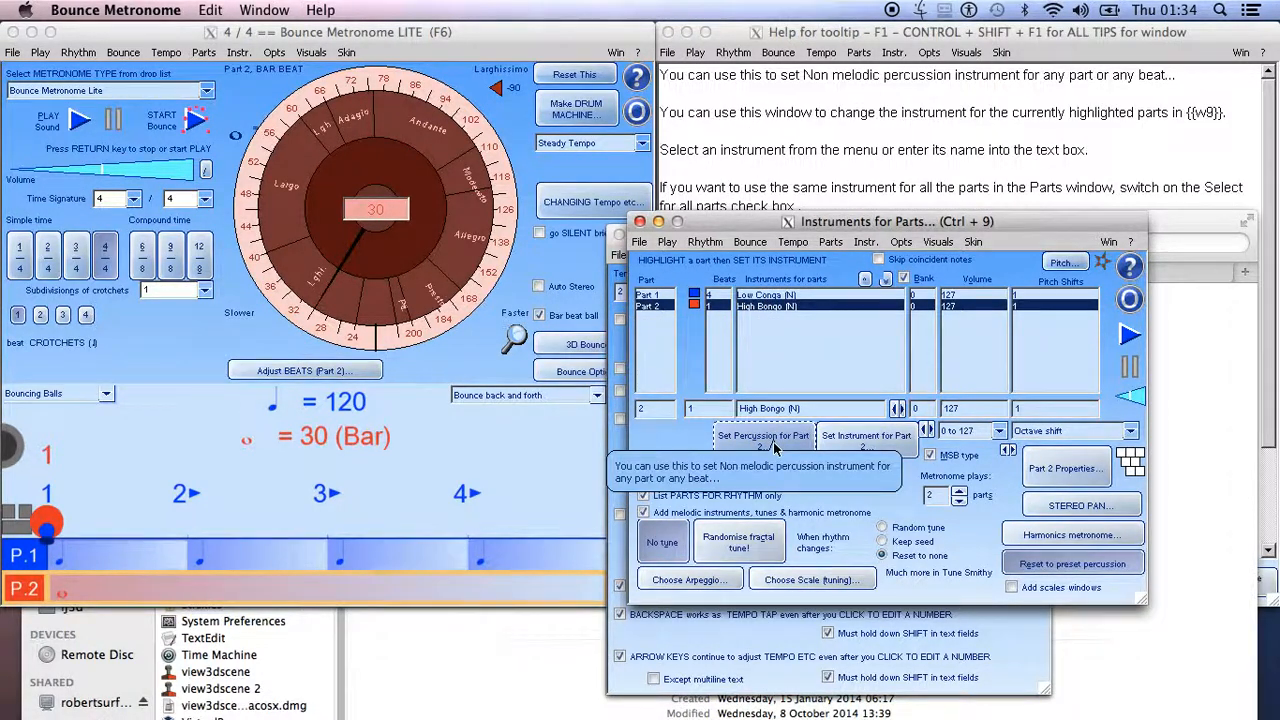
Browse part 2's percussion chooser through Cymbals, Bells or Triangle and Custom, landing on Kick Drum 2.
left_click(762, 440)
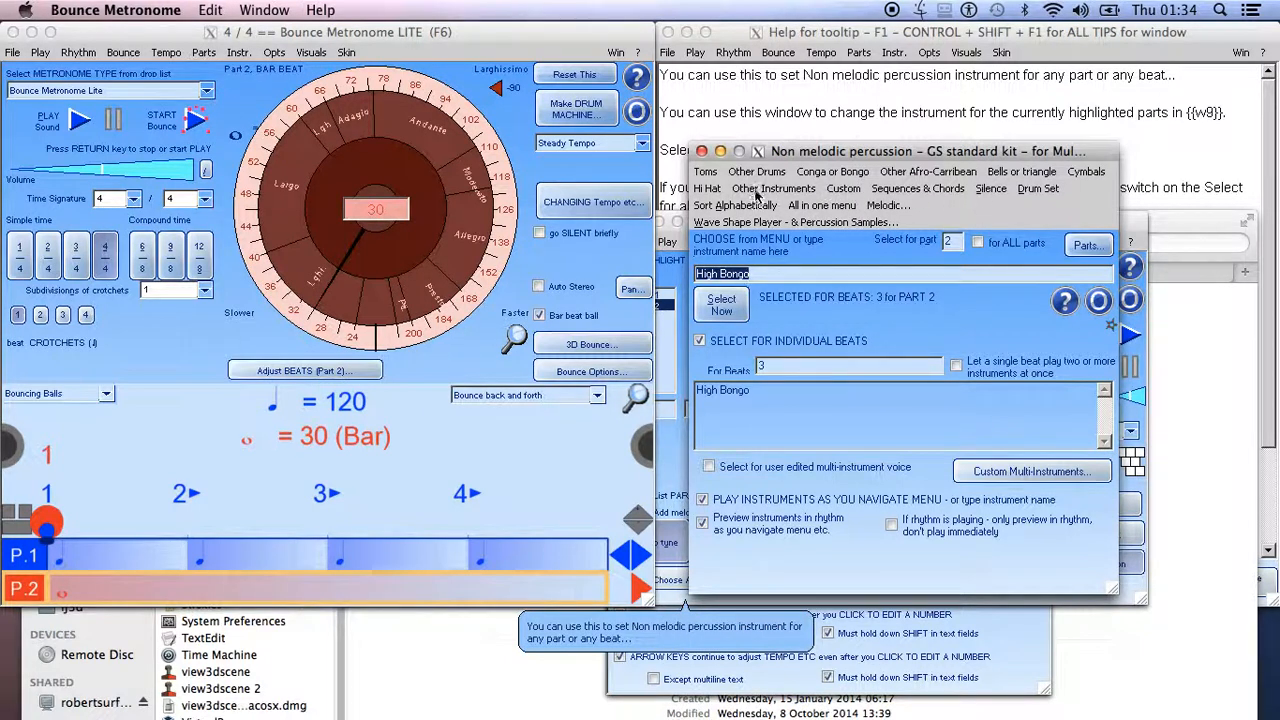
mouse_move(1064, 170)
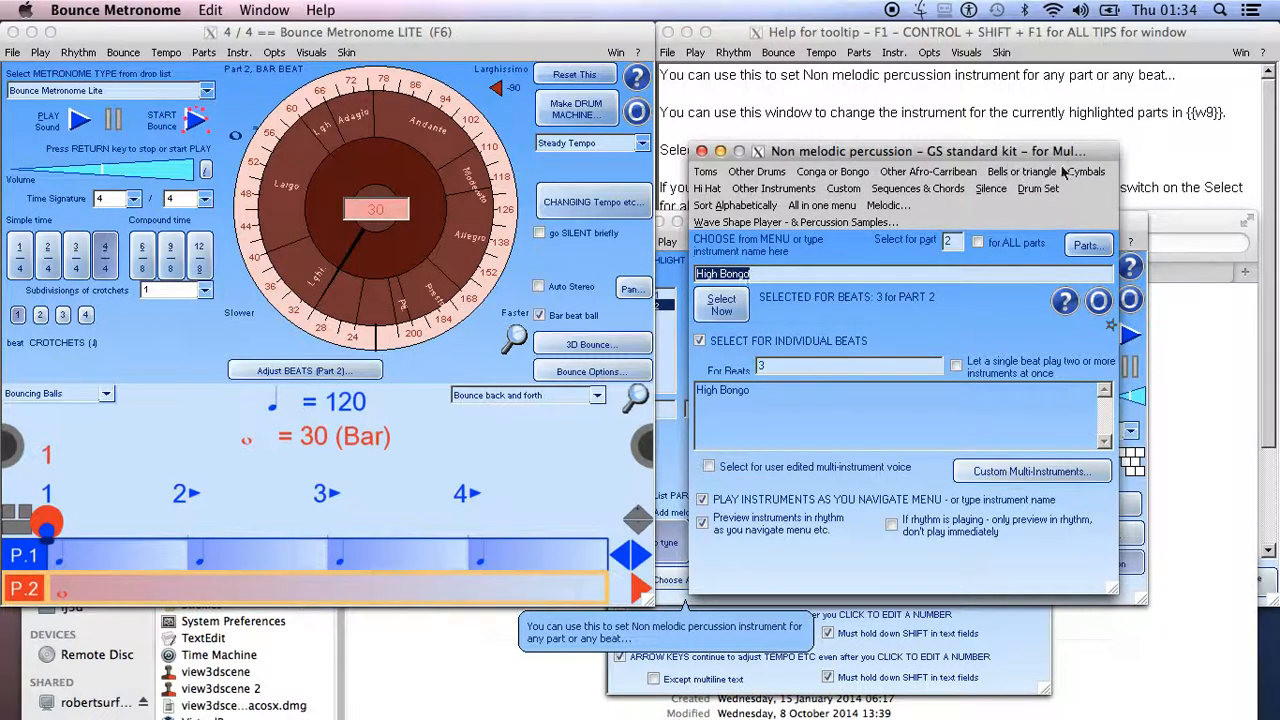
left_click(1020, 172)
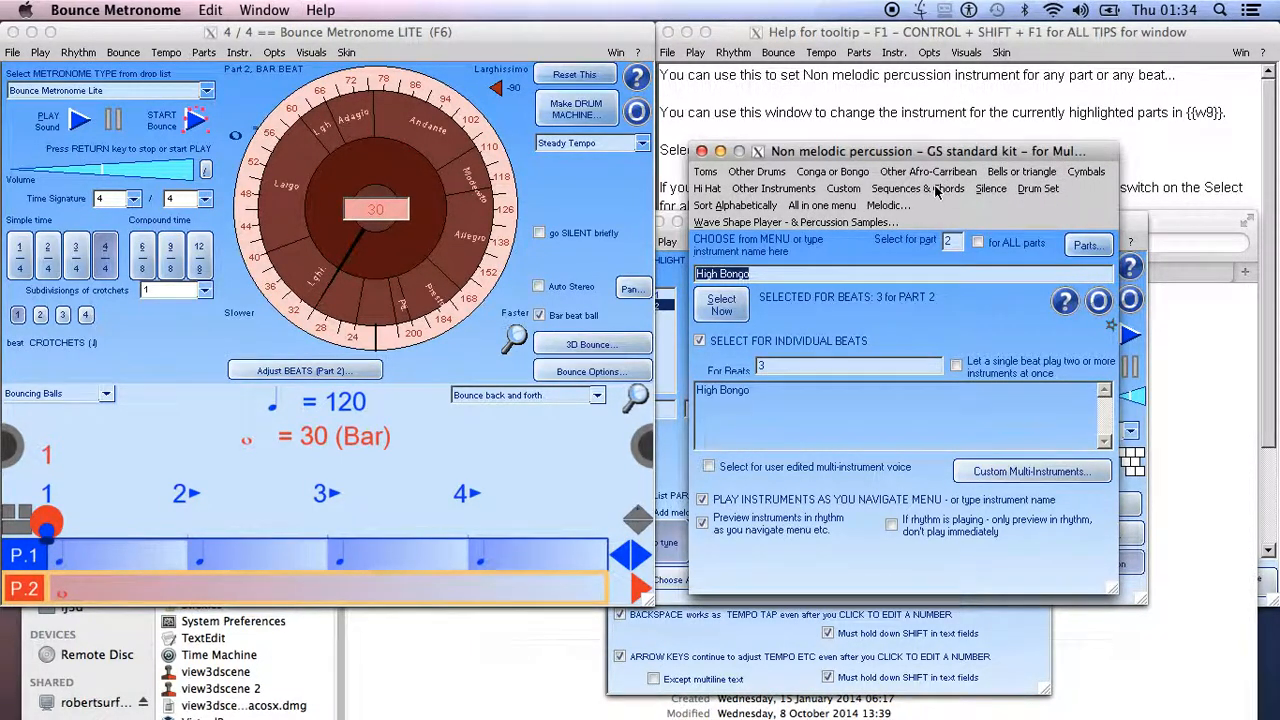
mouse_move(838, 168)
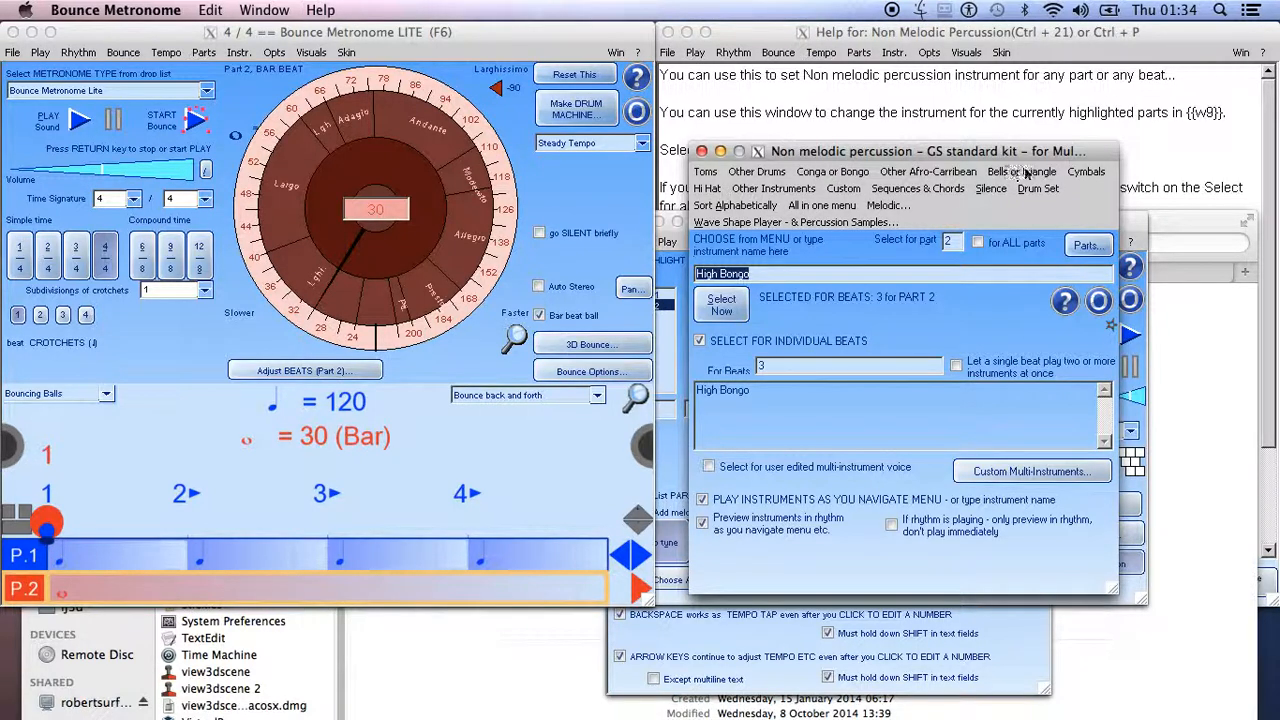
left_click(1086, 172)
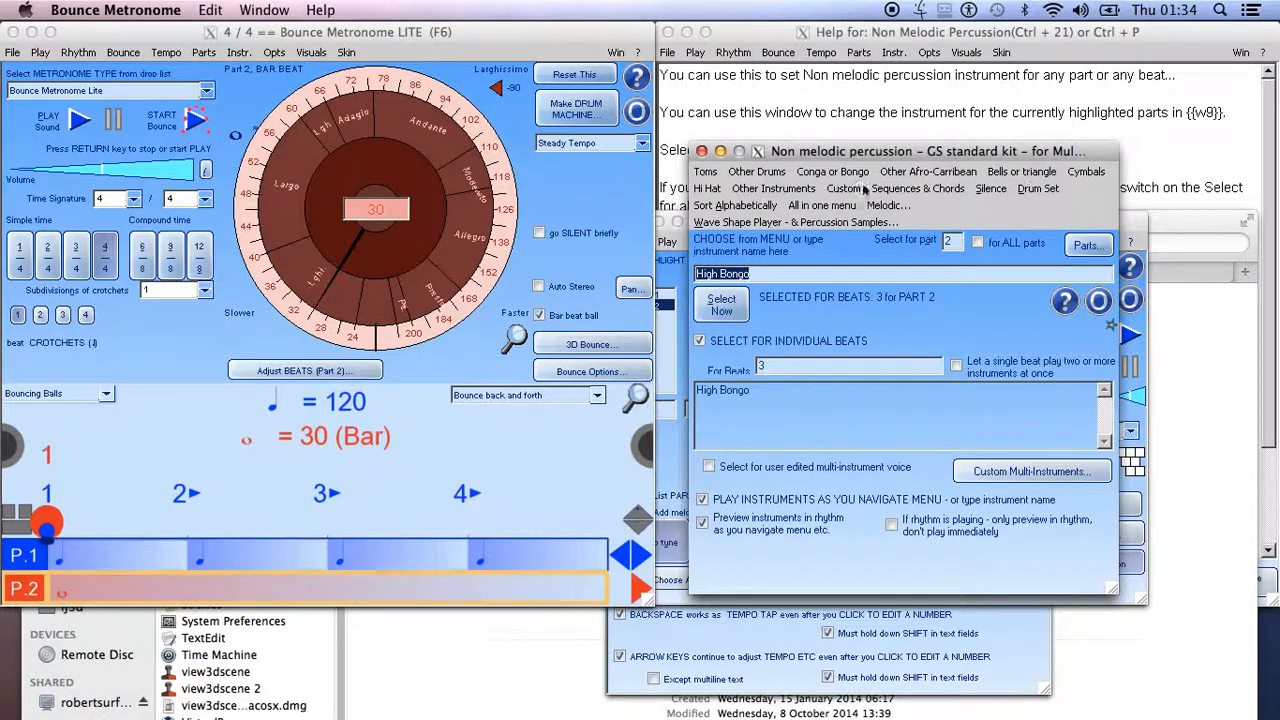
left_click(708, 188)
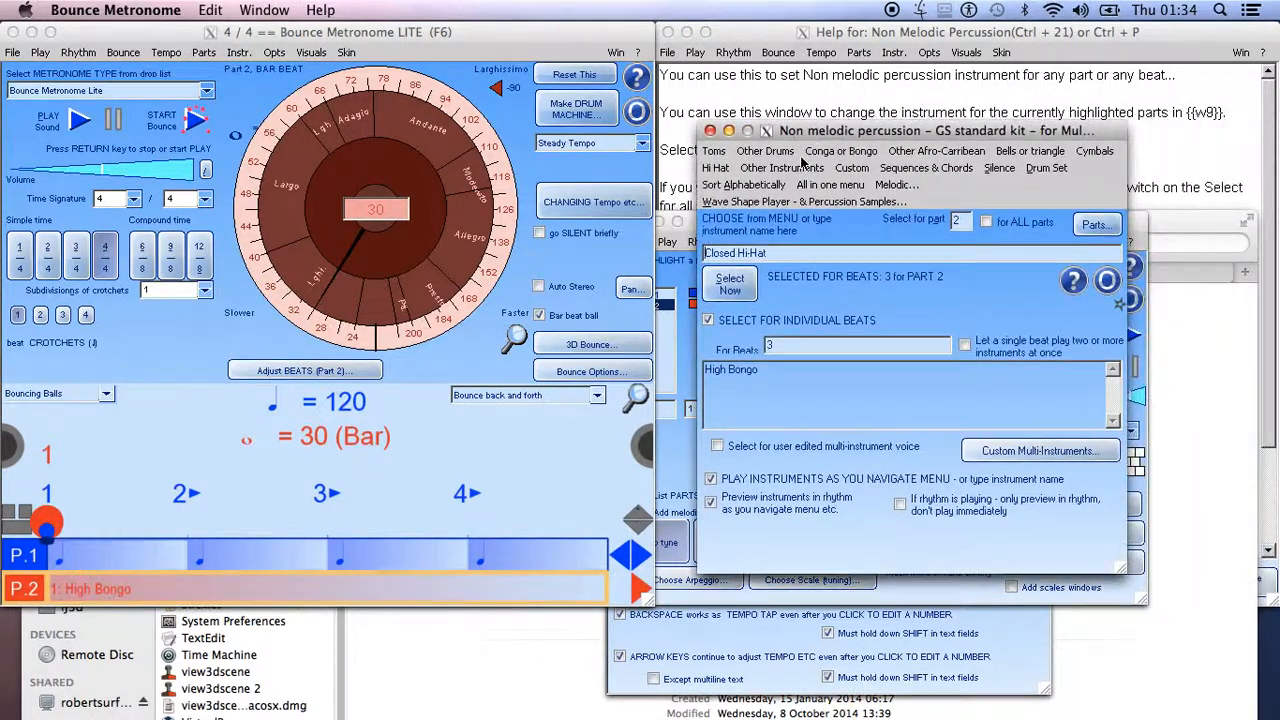
left_click(708, 320)
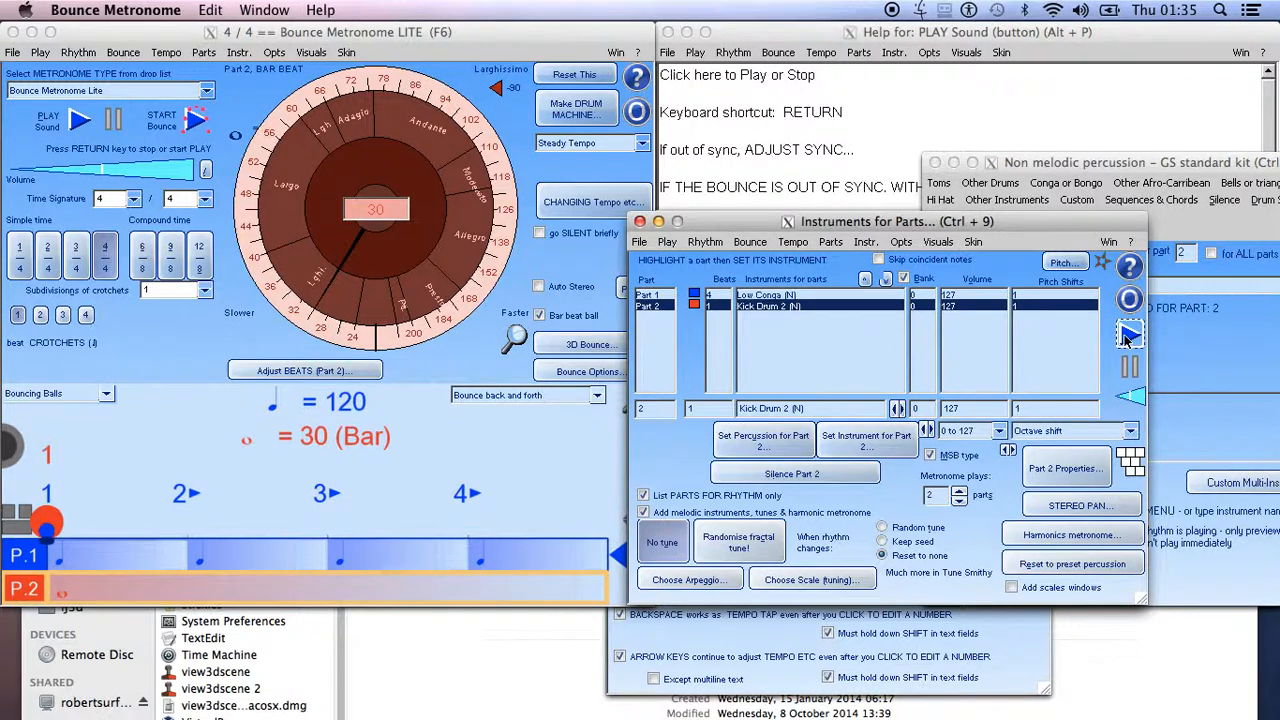
mouse_move(1130, 336)
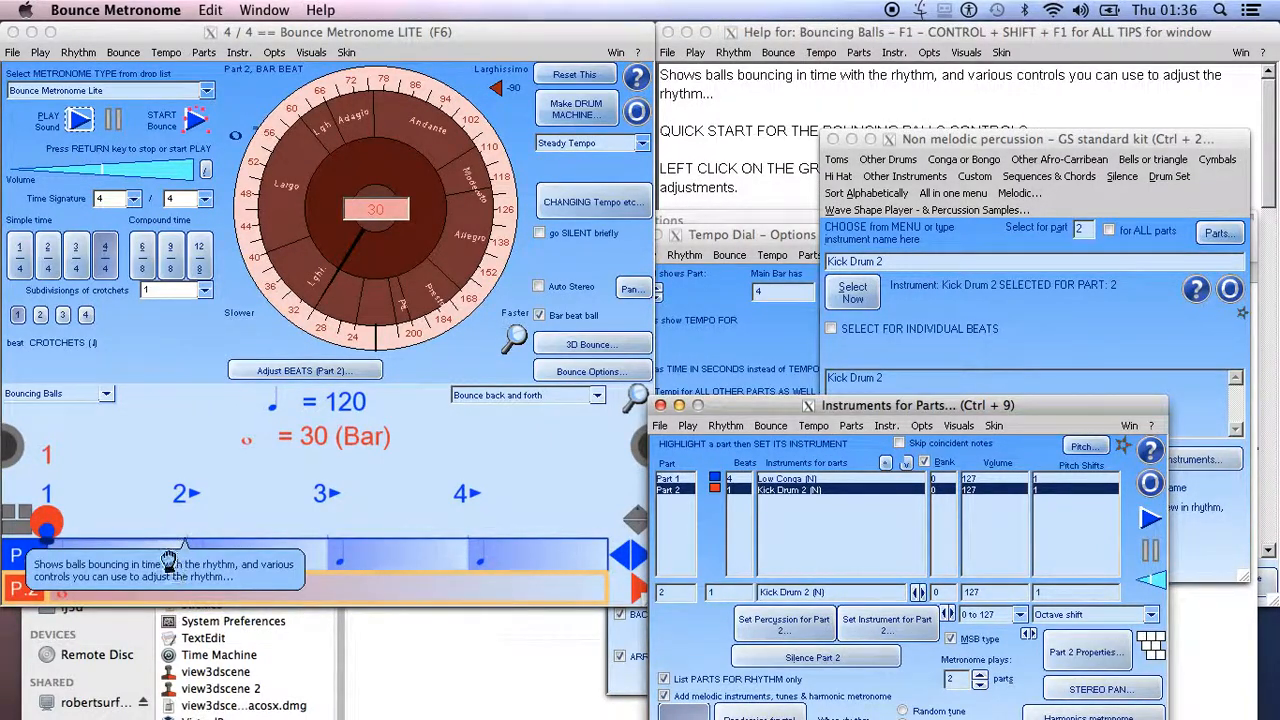
mouse_move(164, 490)
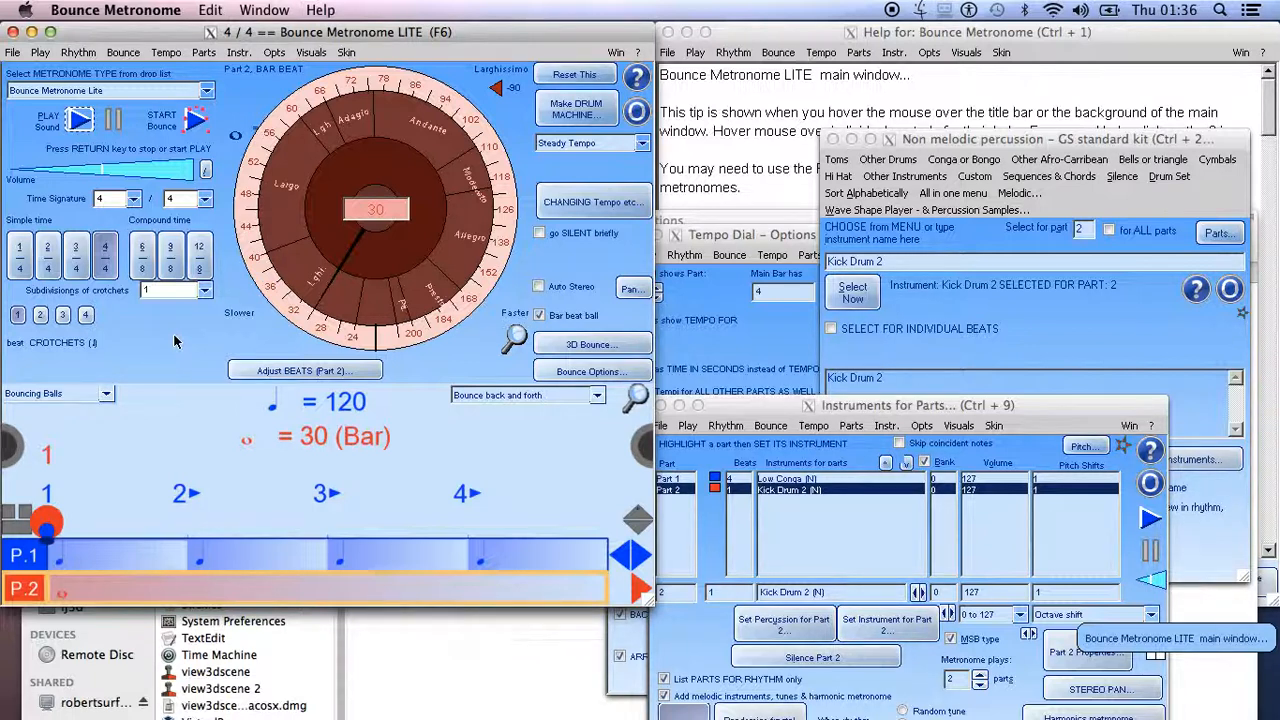
mouse_move(184, 308)
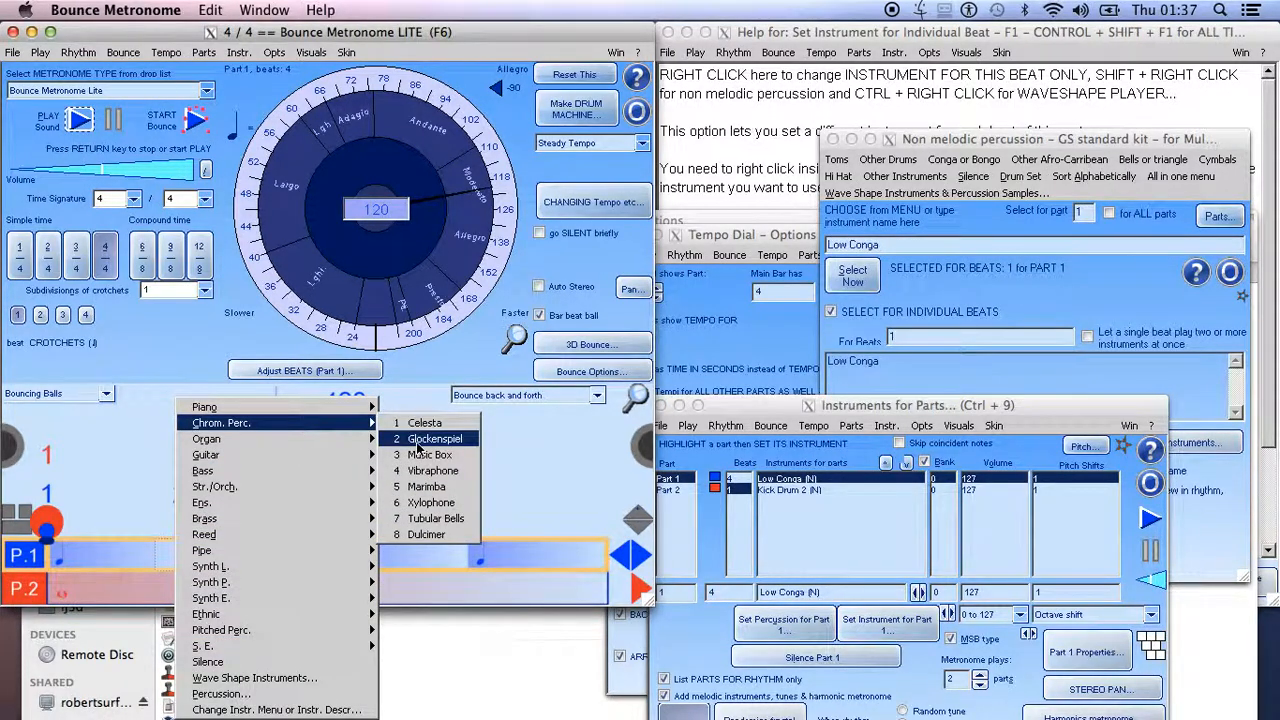
mouse_move(432, 472)
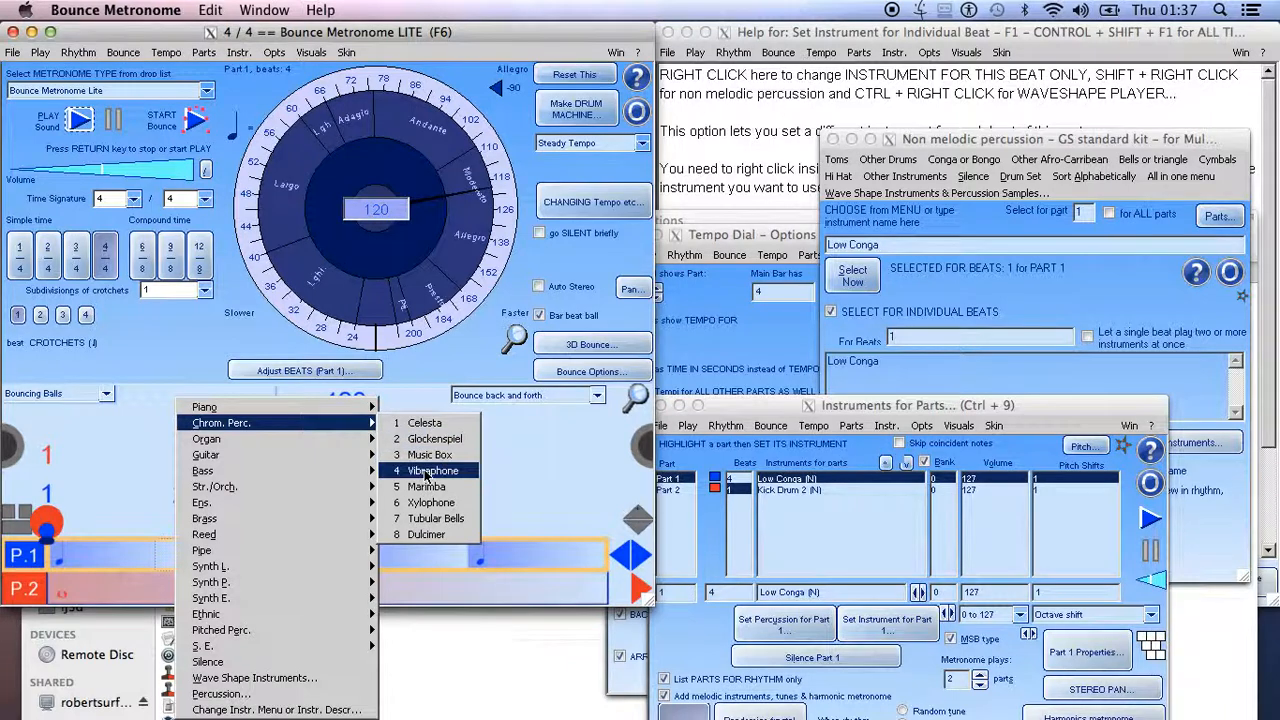
mouse_move(428, 534)
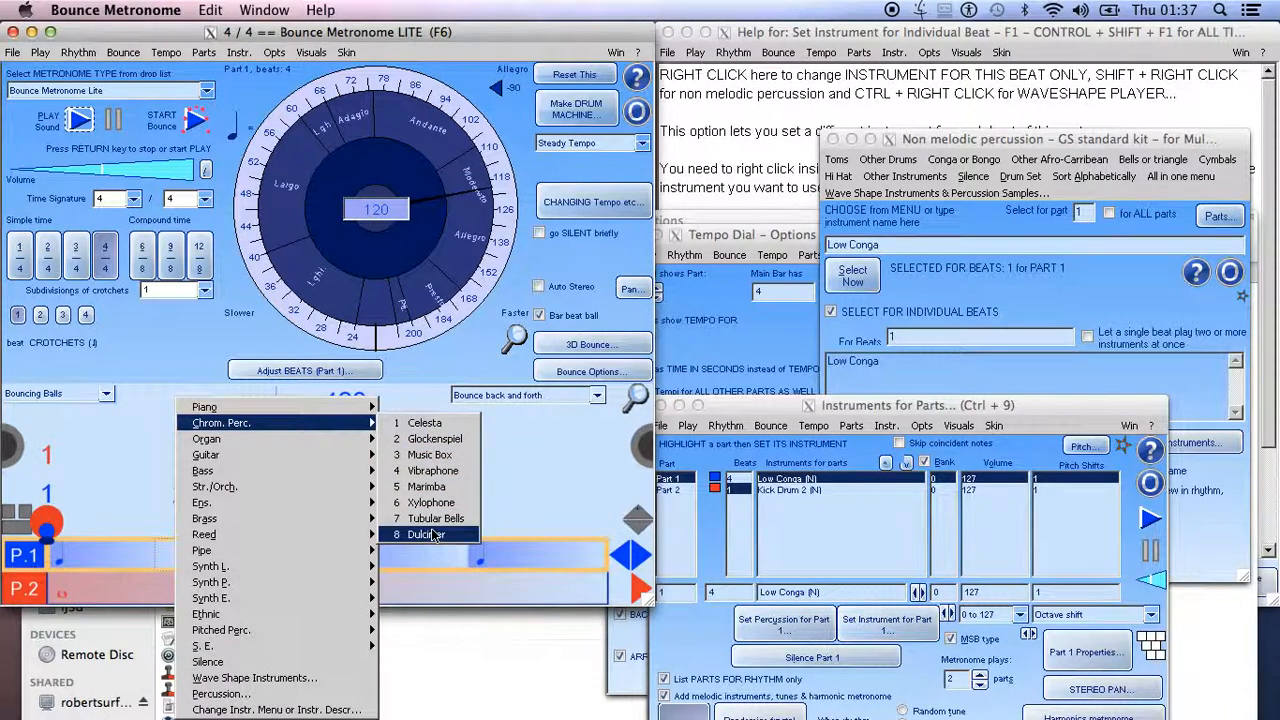
Make beat 1 of part 1 a Tubular Bell and choose beat 2's instrument from its list.
left_click(436, 518)
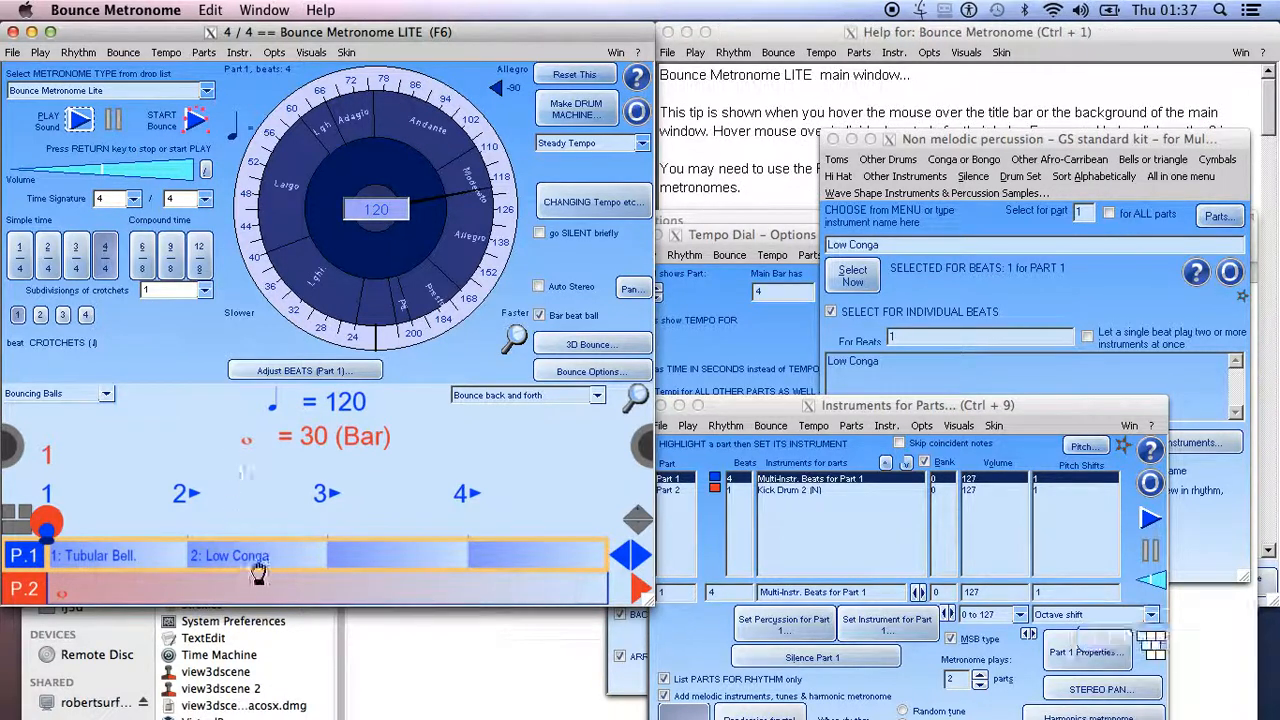
right_click(258, 570)
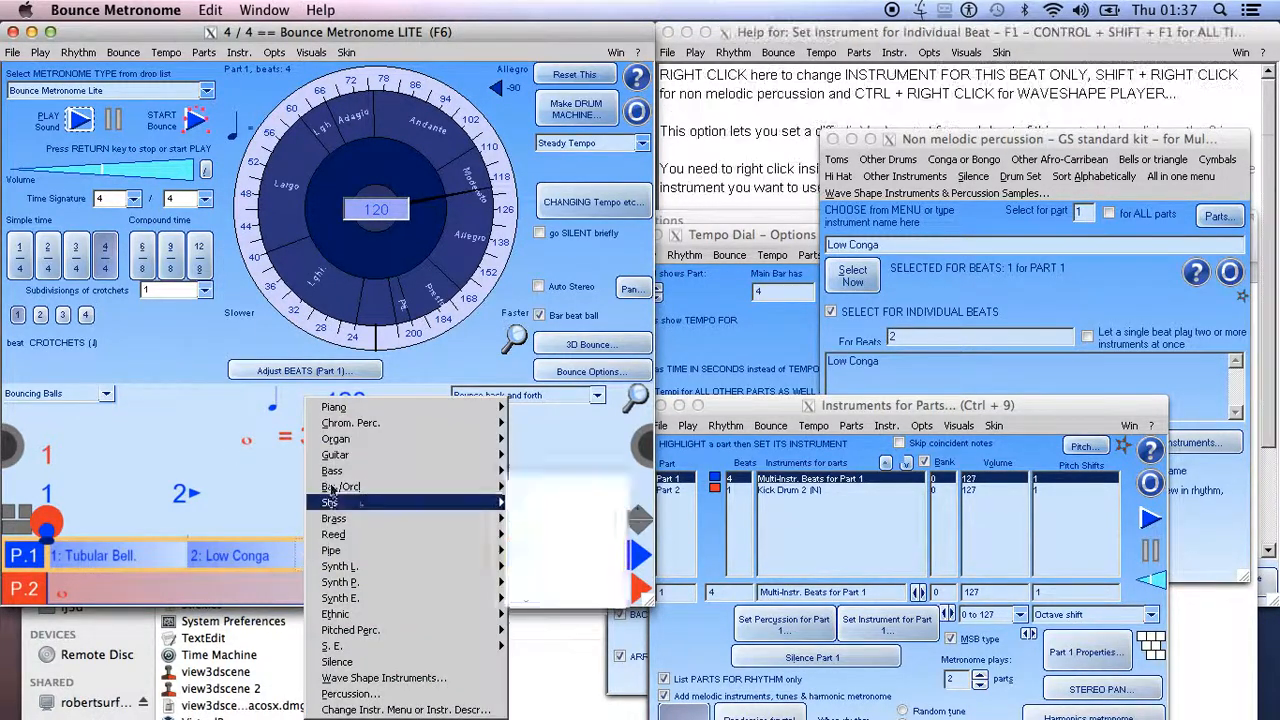
mouse_move(350, 422)
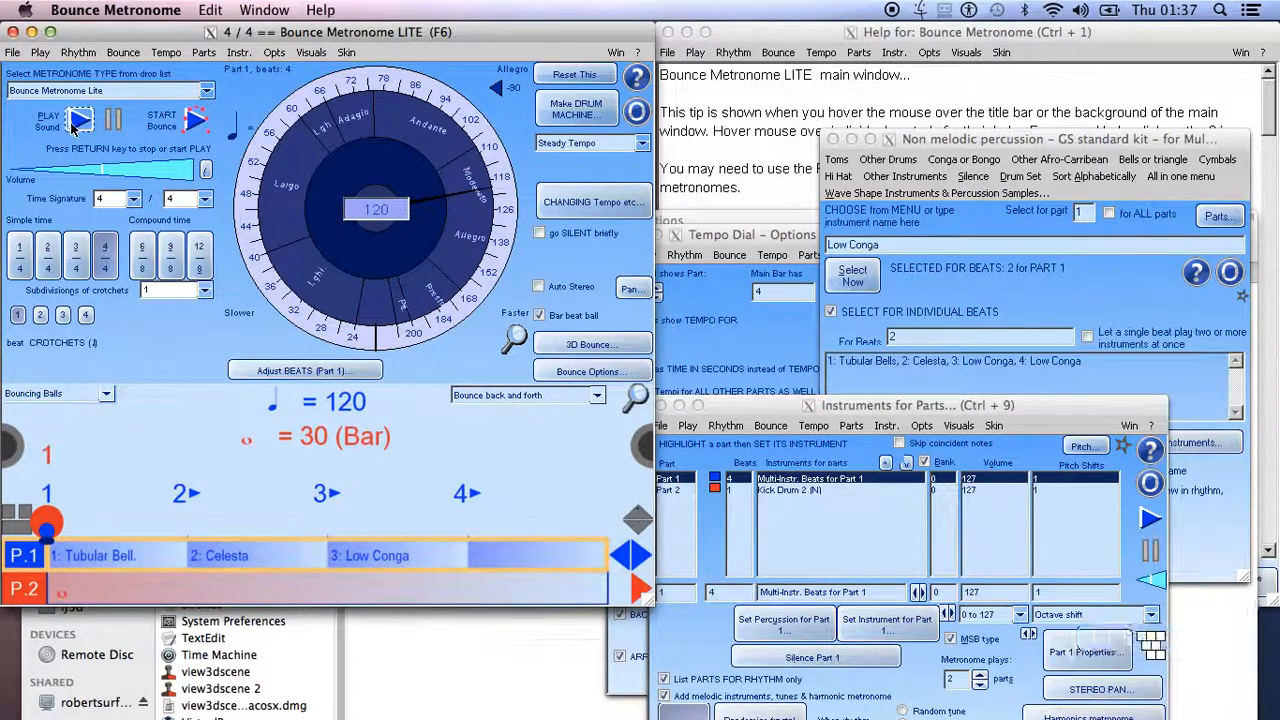
left_click(48, 120)
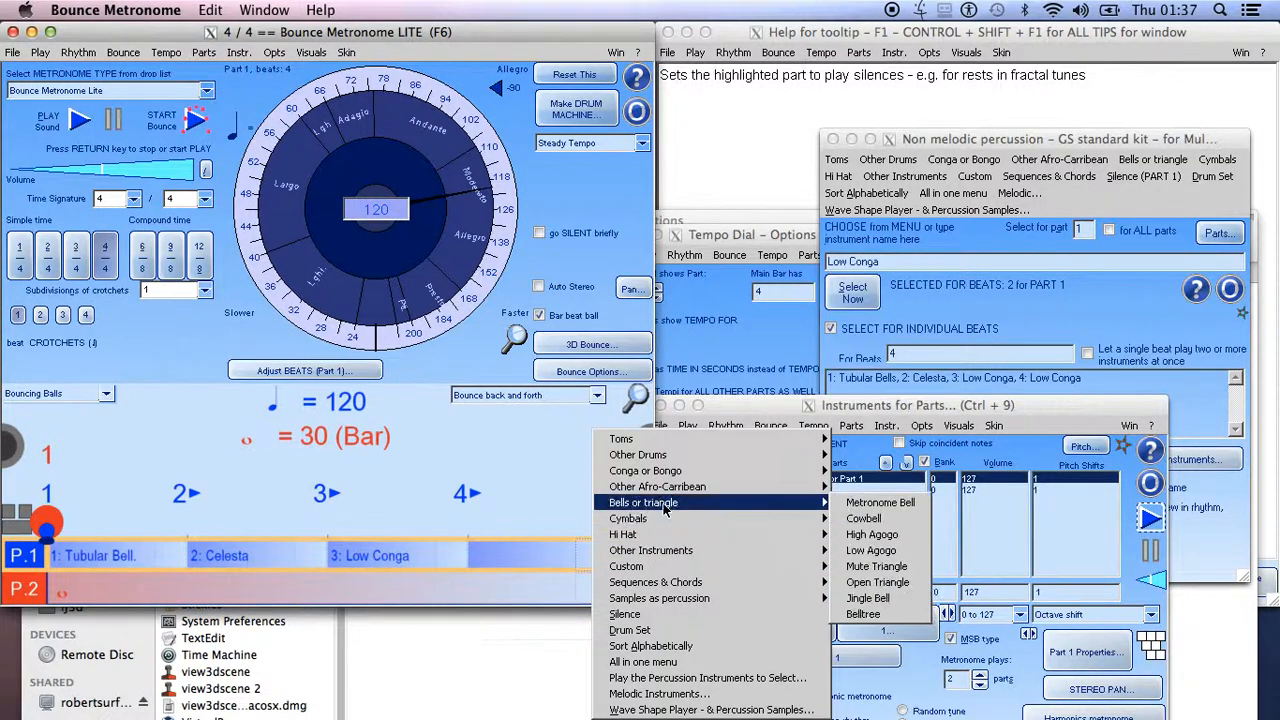
mouse_move(628, 518)
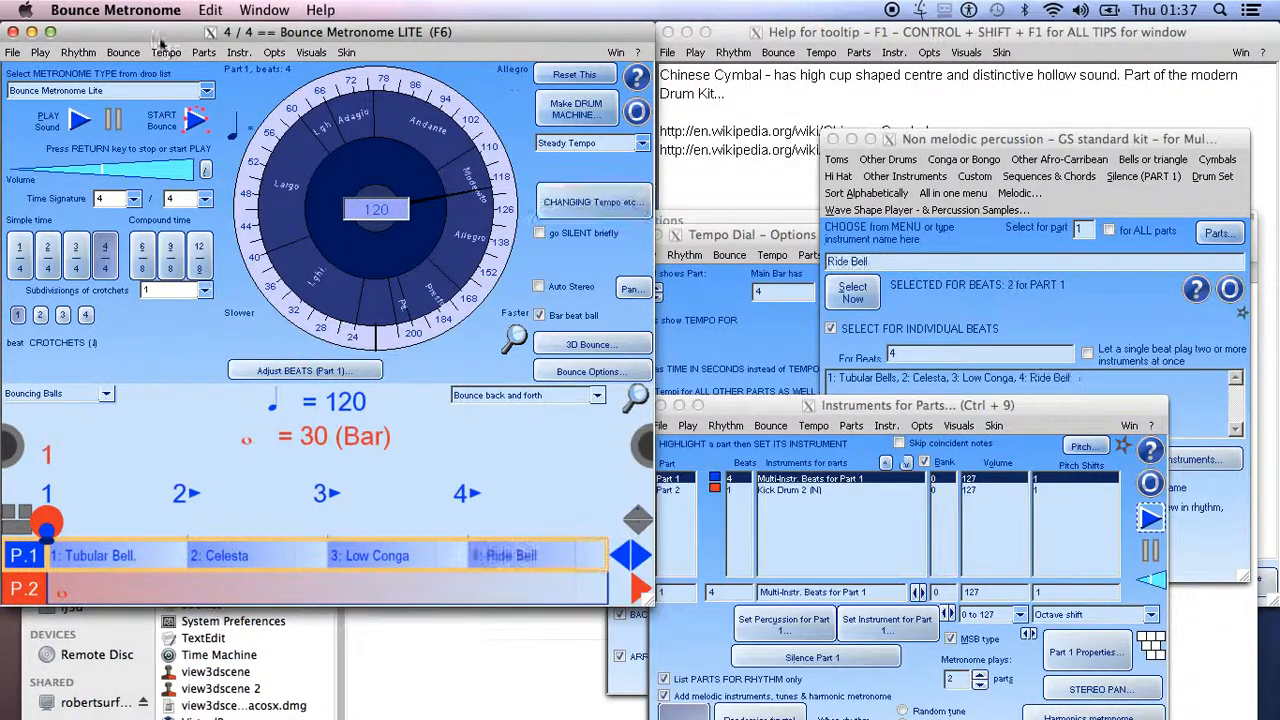
mouse_move(80, 120)
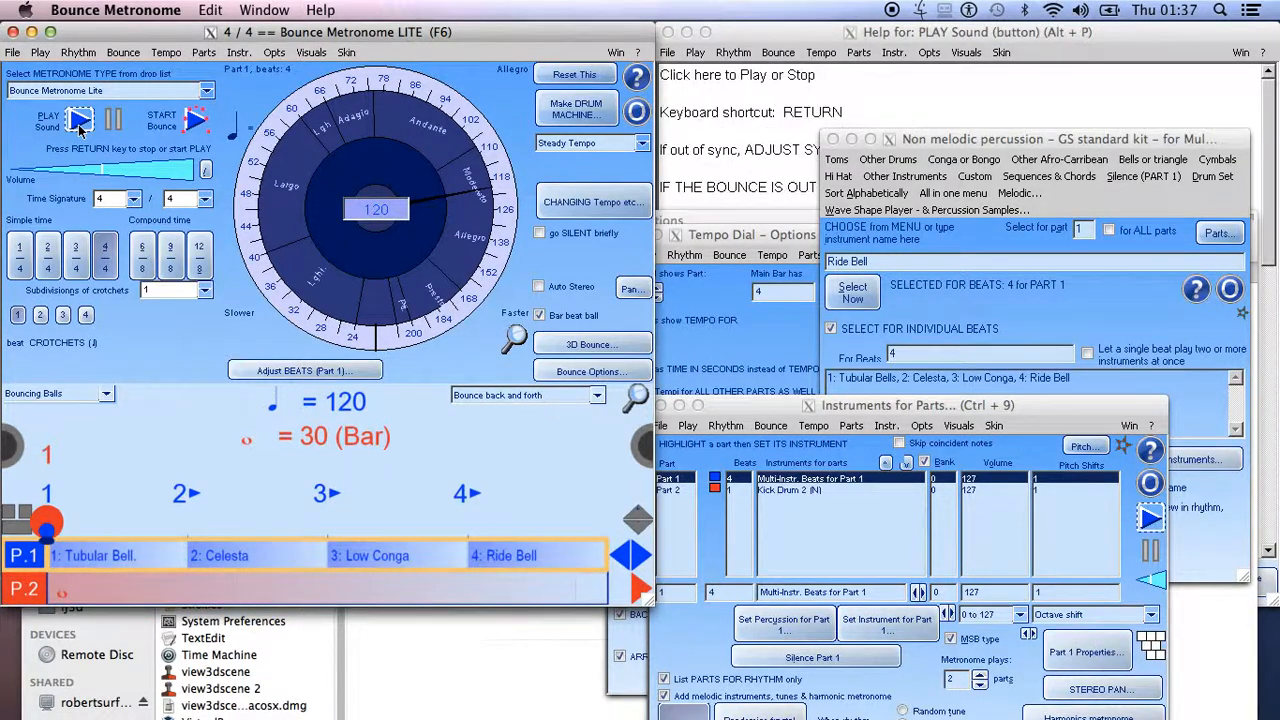
With individual-beat selection on, set beat 4 of part 1 to Side Stick from Other Drums.
left_click(48, 122)
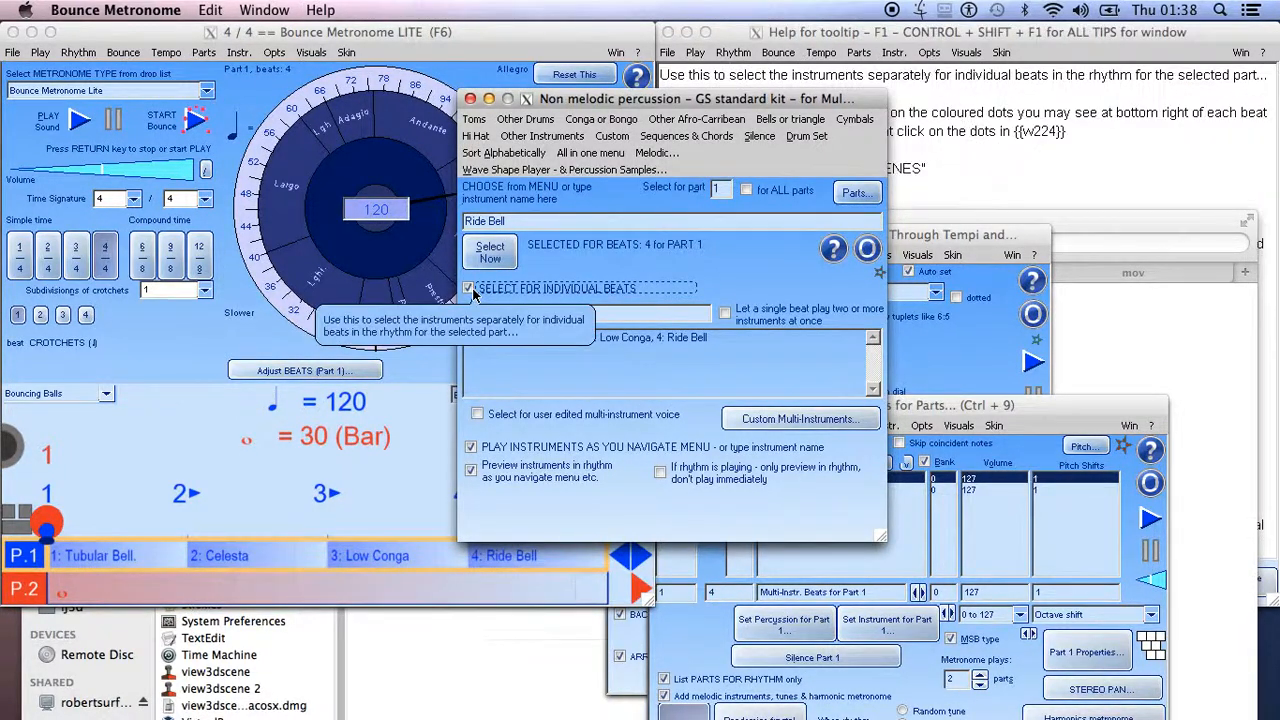
left_click(468, 288)
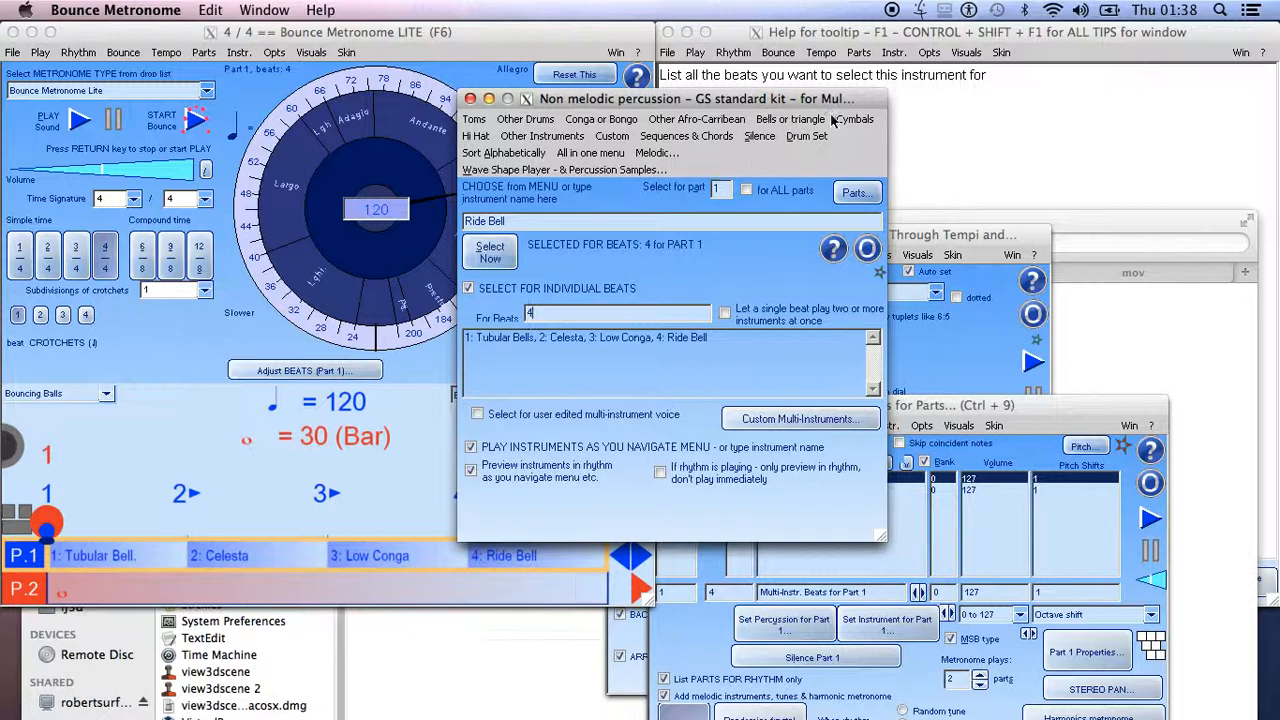
mouse_move(836, 120)
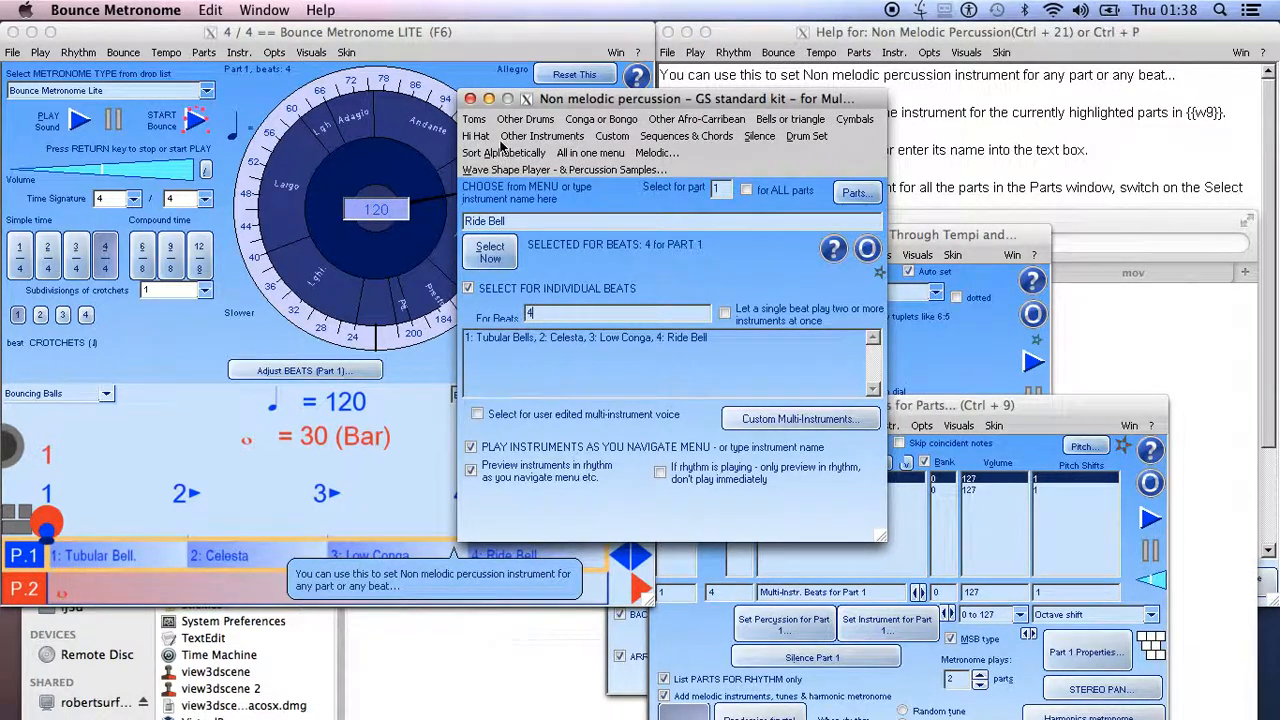
left_click(524, 118)
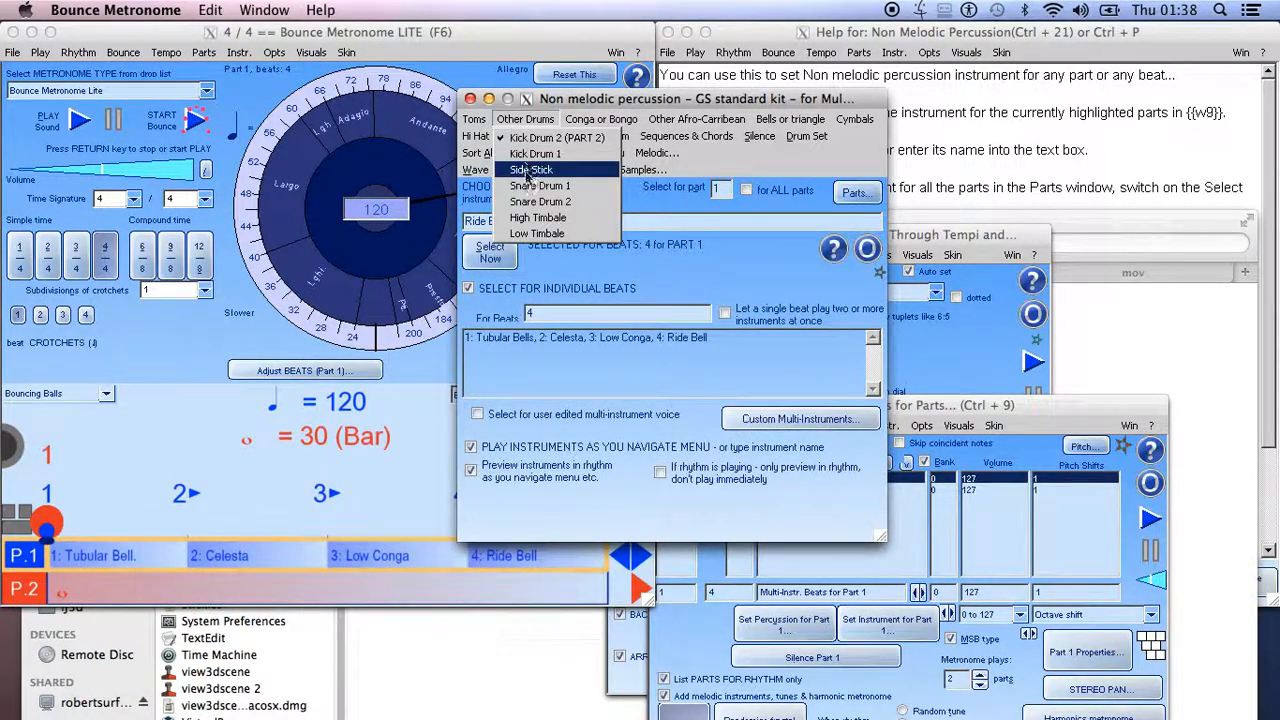
mouse_move(540, 200)
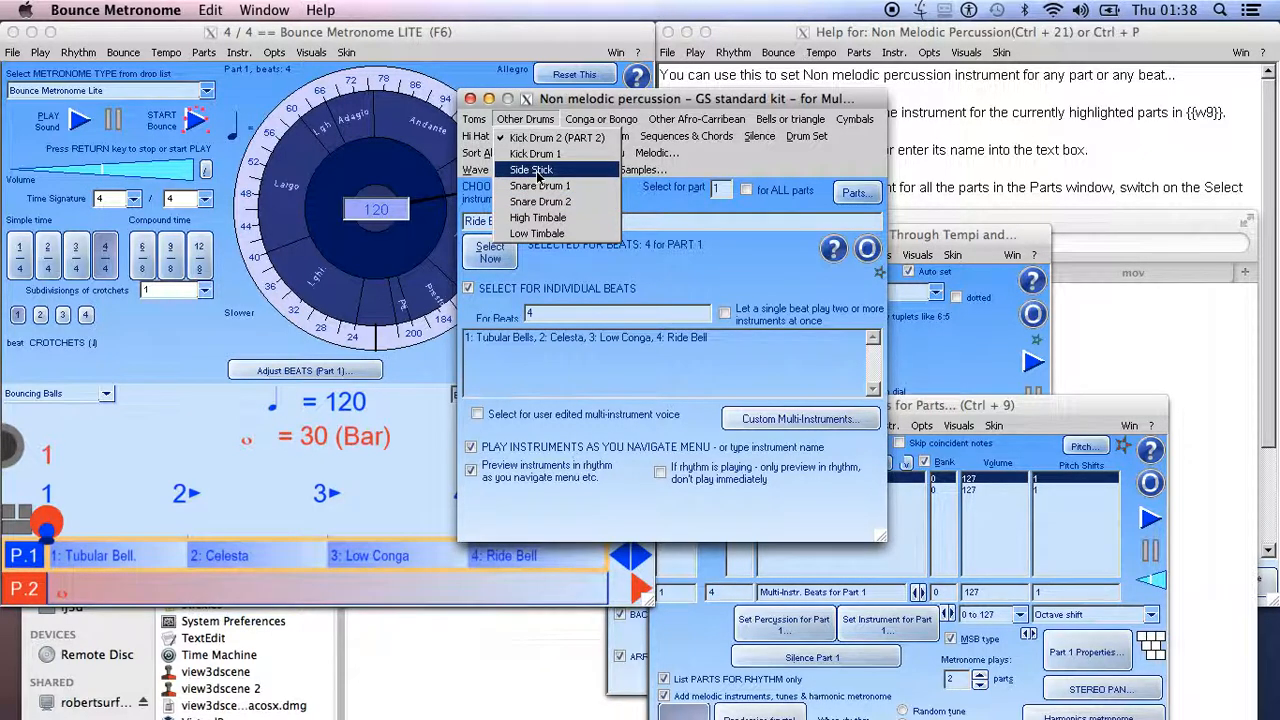
left_click(530, 168)
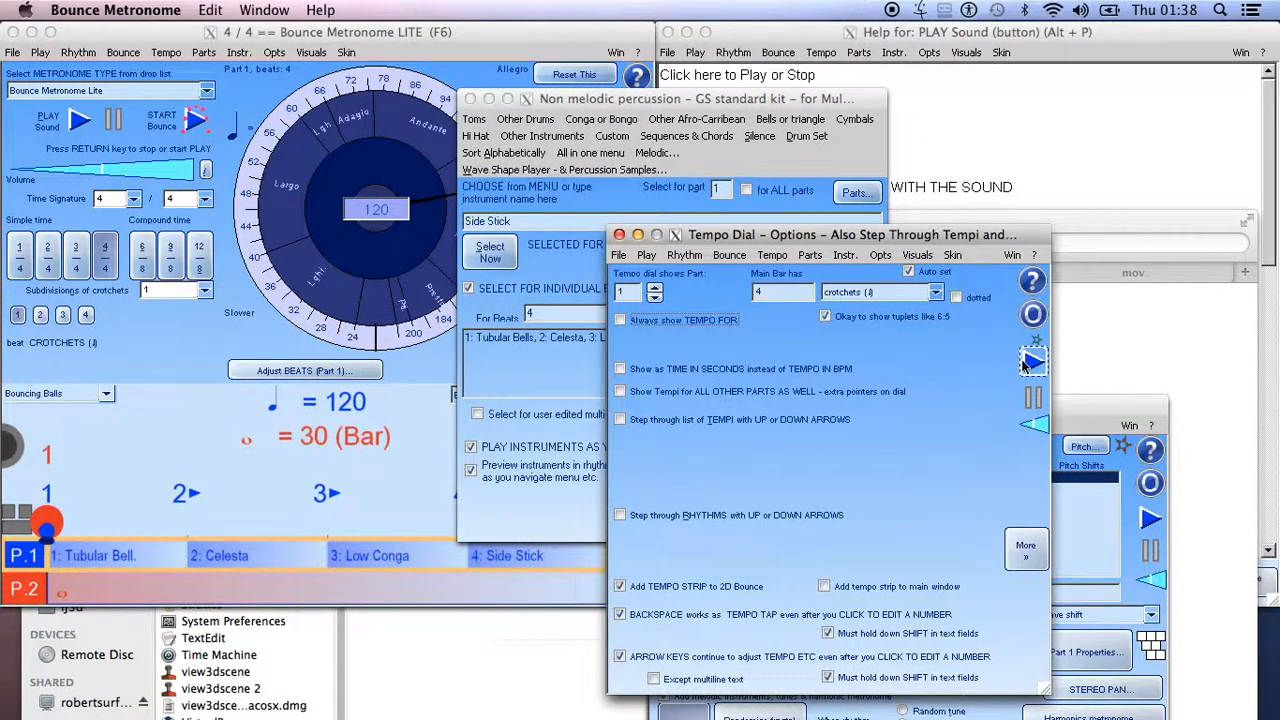
Bring the percussion chooser back to front, confirming part 1's four beat instruments.
left_click(48, 122)
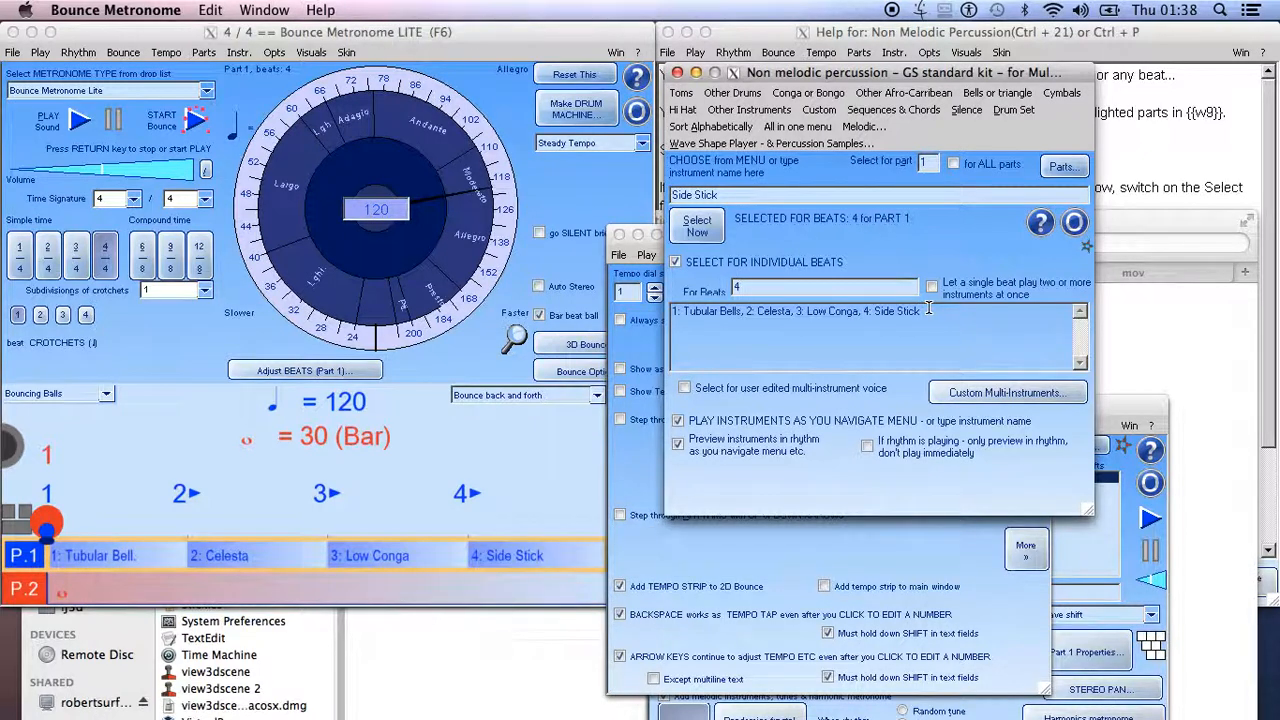
mouse_move(932, 288)
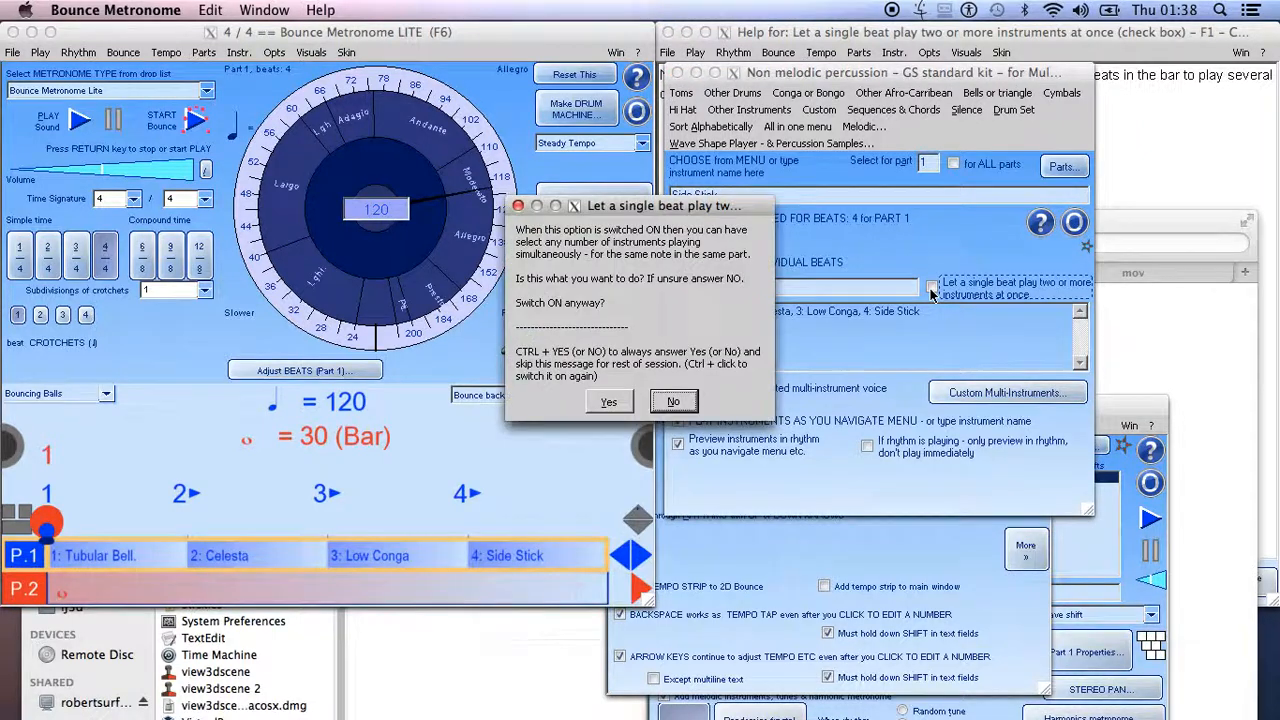
mouse_move(590, 410)
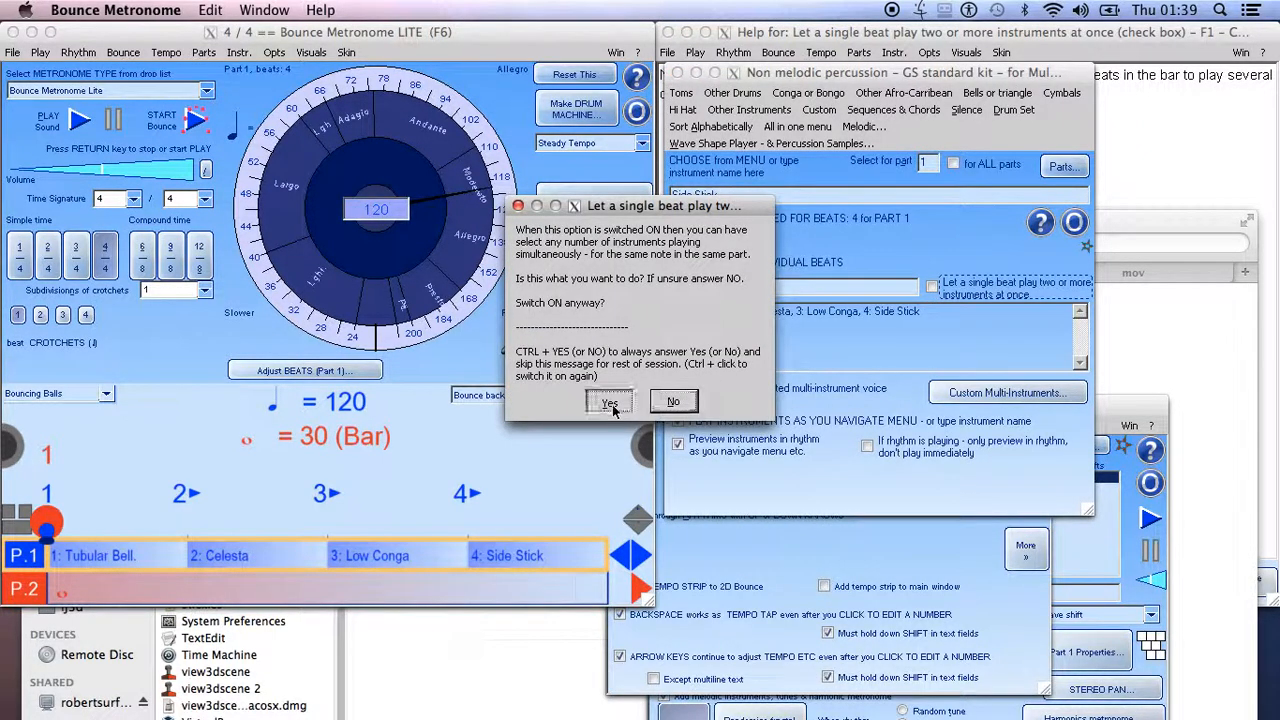
Allow multiple instruments per beat and add Belltree to beat 4 of part 1.
left_click(608, 400)
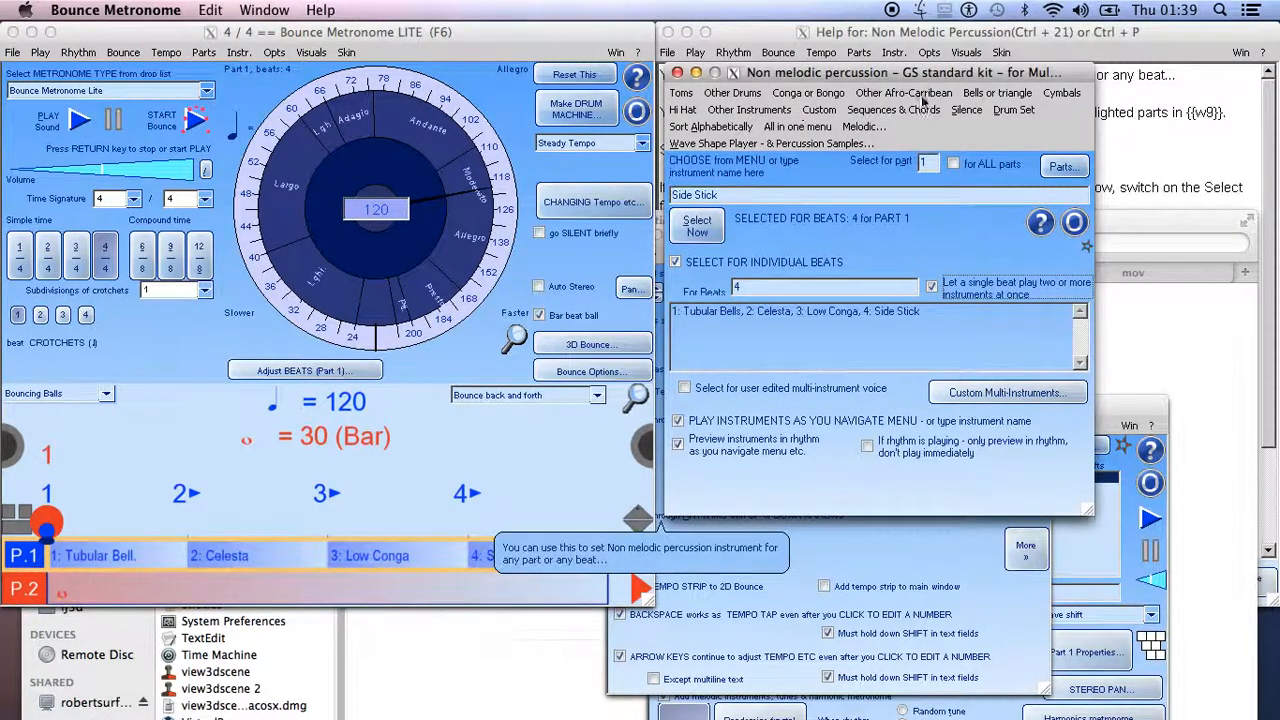
left_click(904, 92)
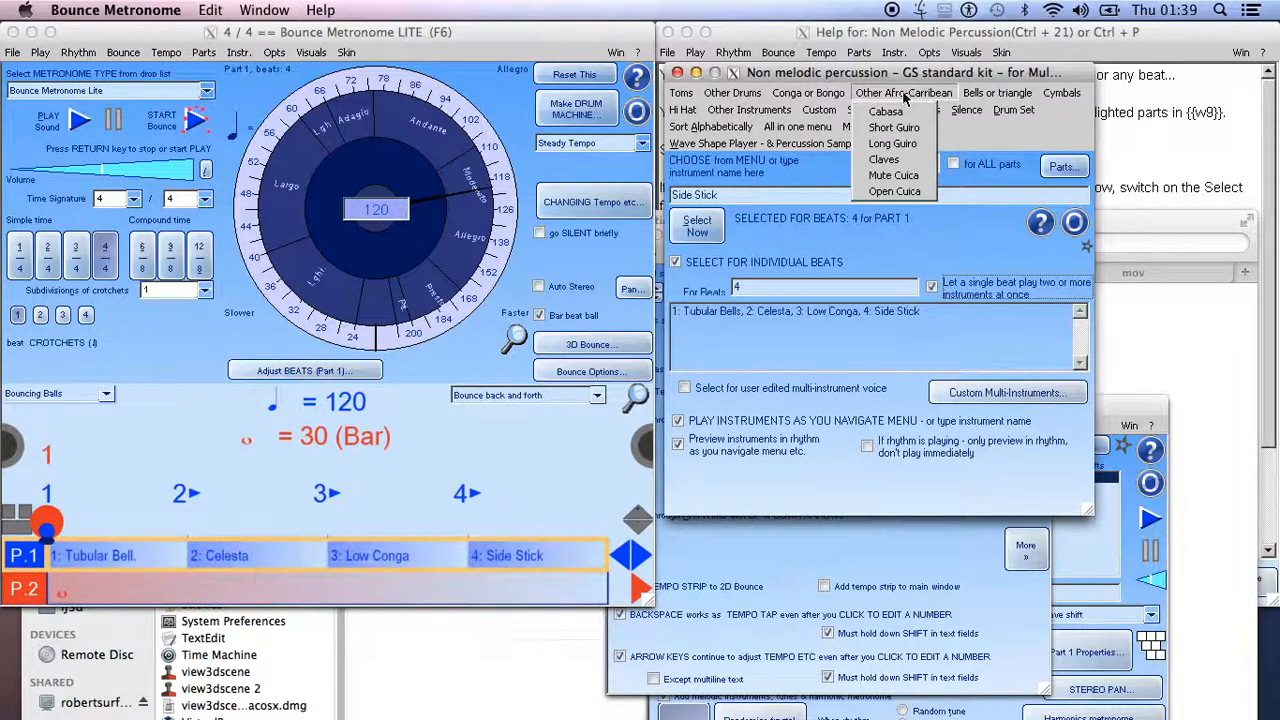
left_click(808, 92)
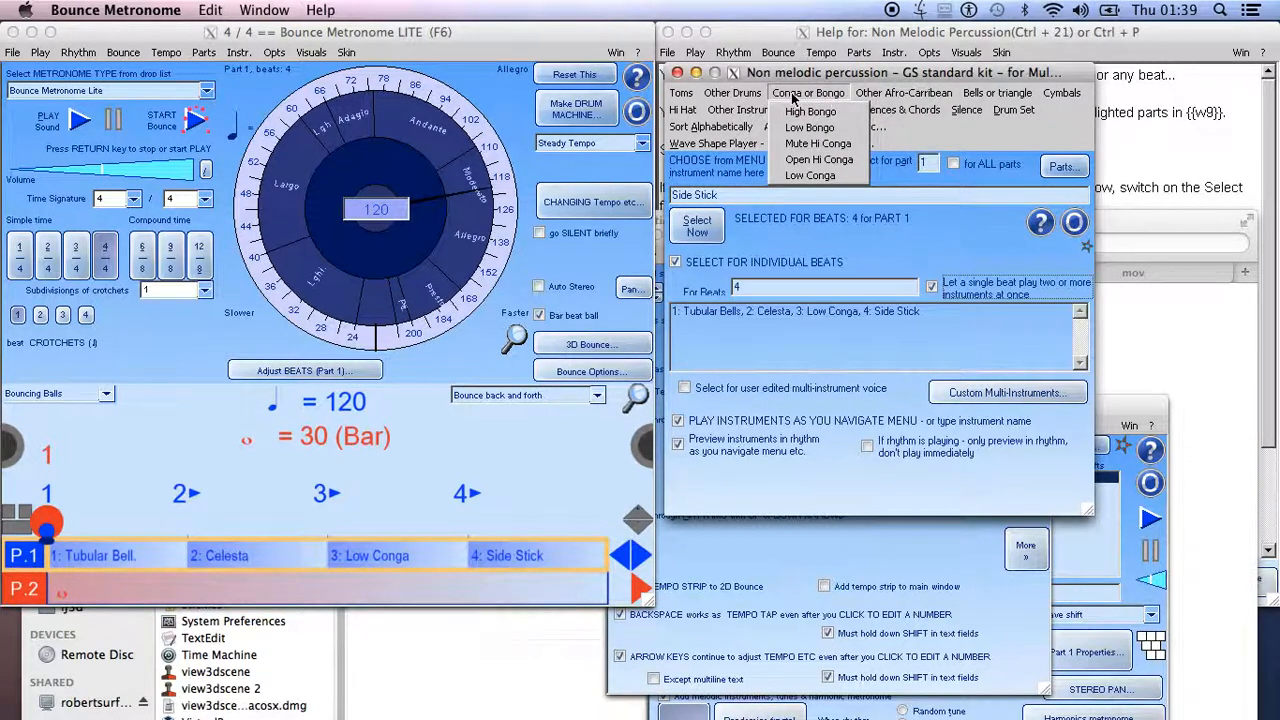
left_click(996, 92)
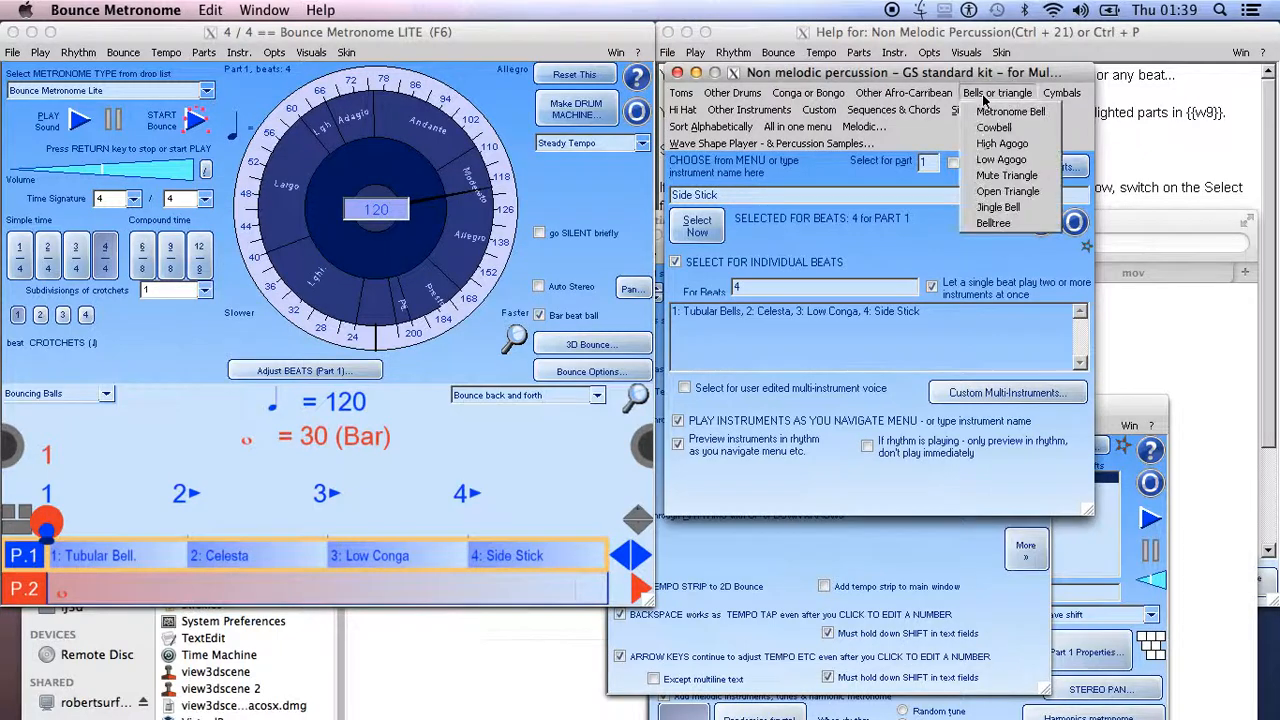
left_click(992, 222)
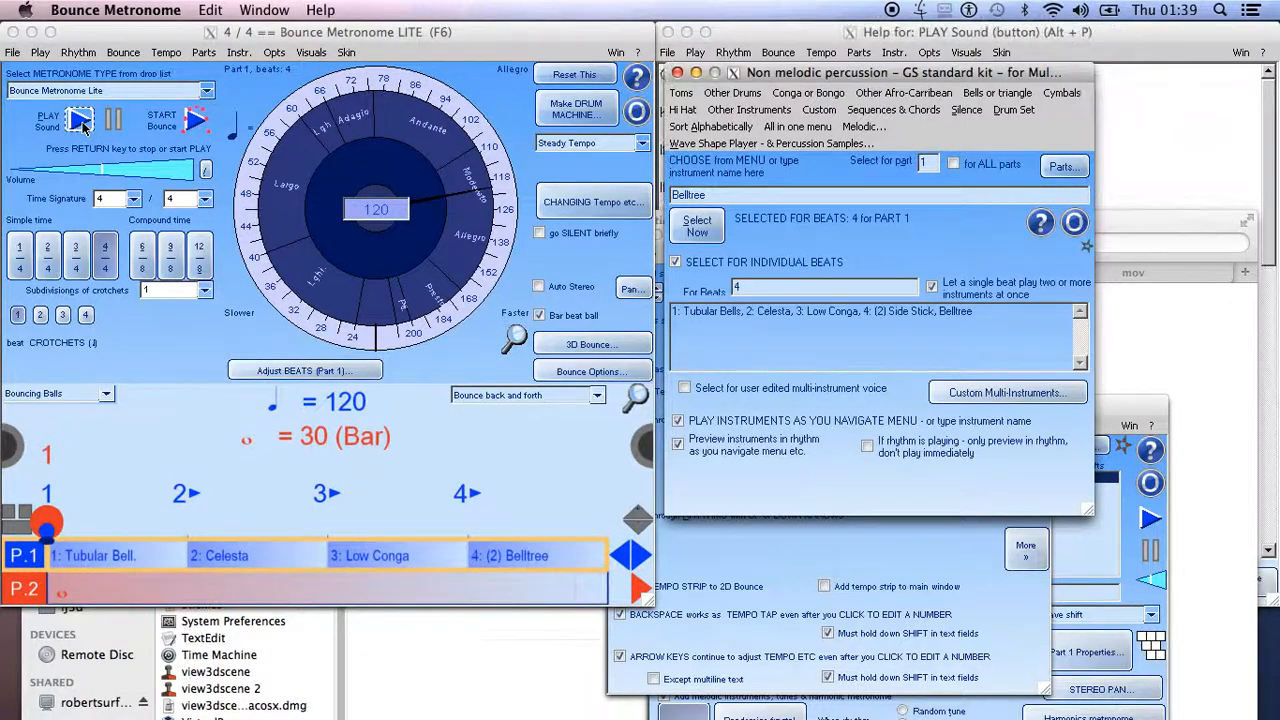
Audition the rhythm, then layer Long Guiro onto beat 4 of part 1 as well.
left_click(48, 120)
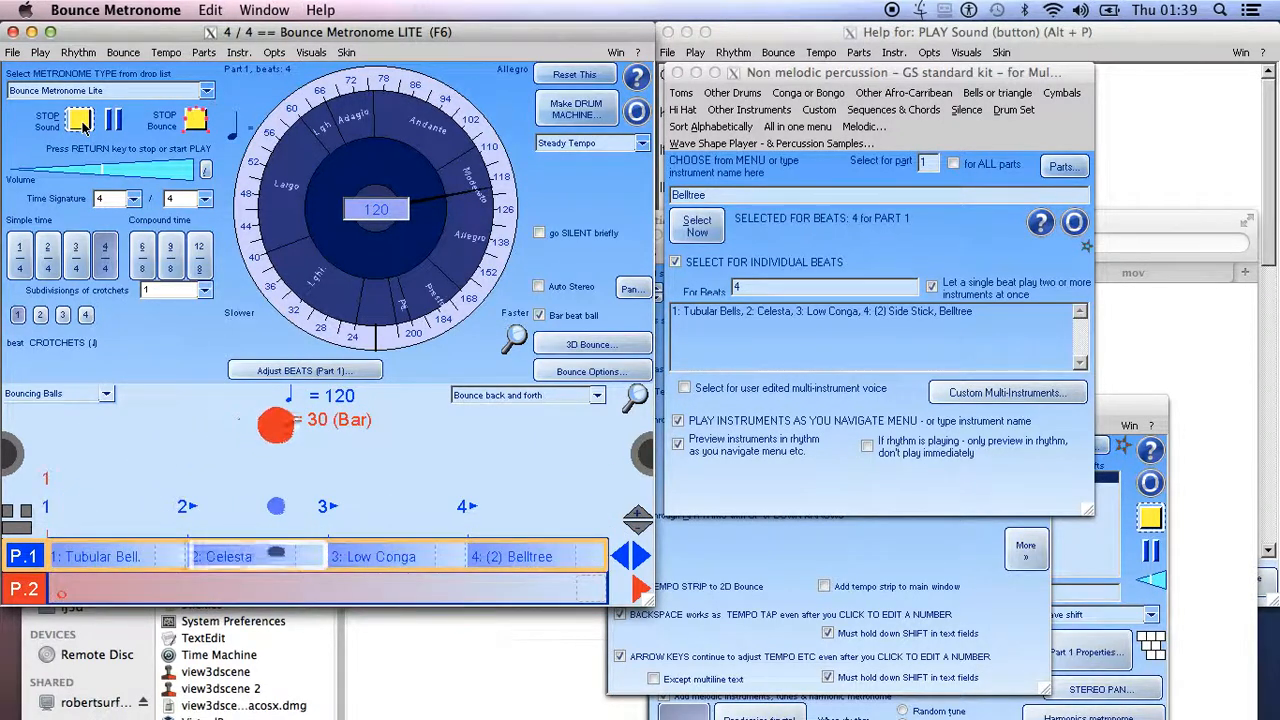
left_click(80, 120)
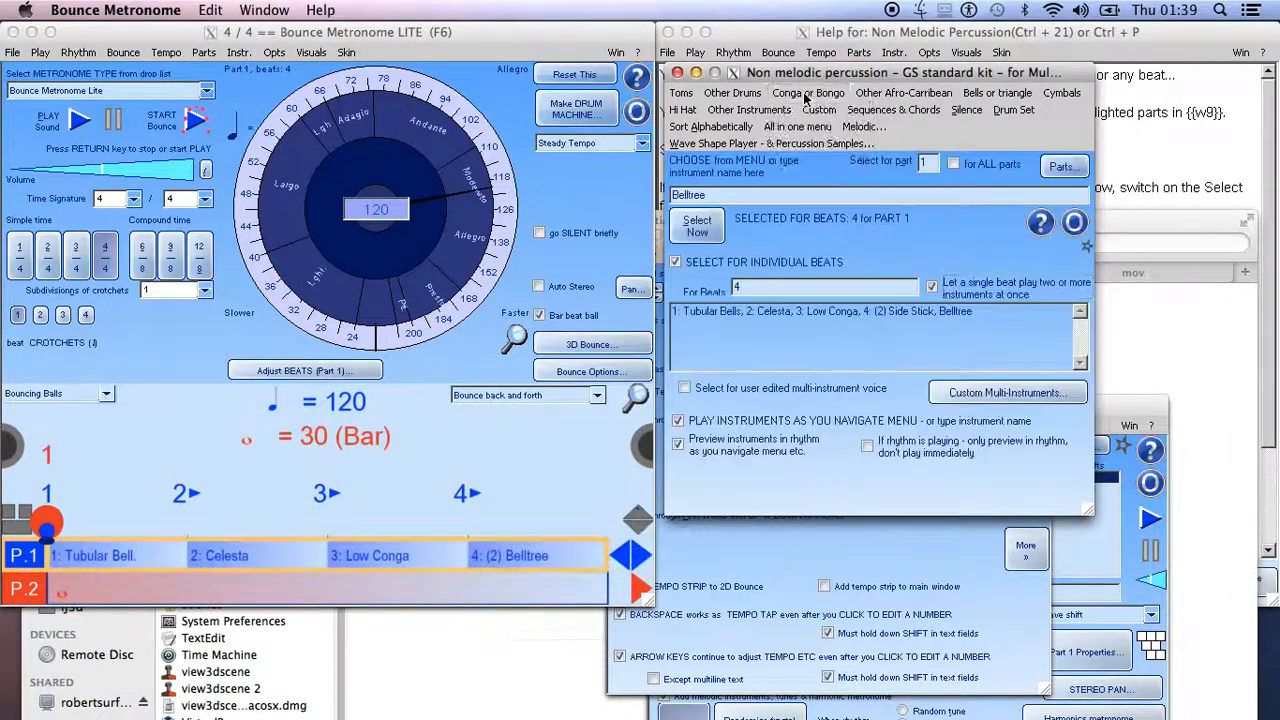
left_click(904, 92)
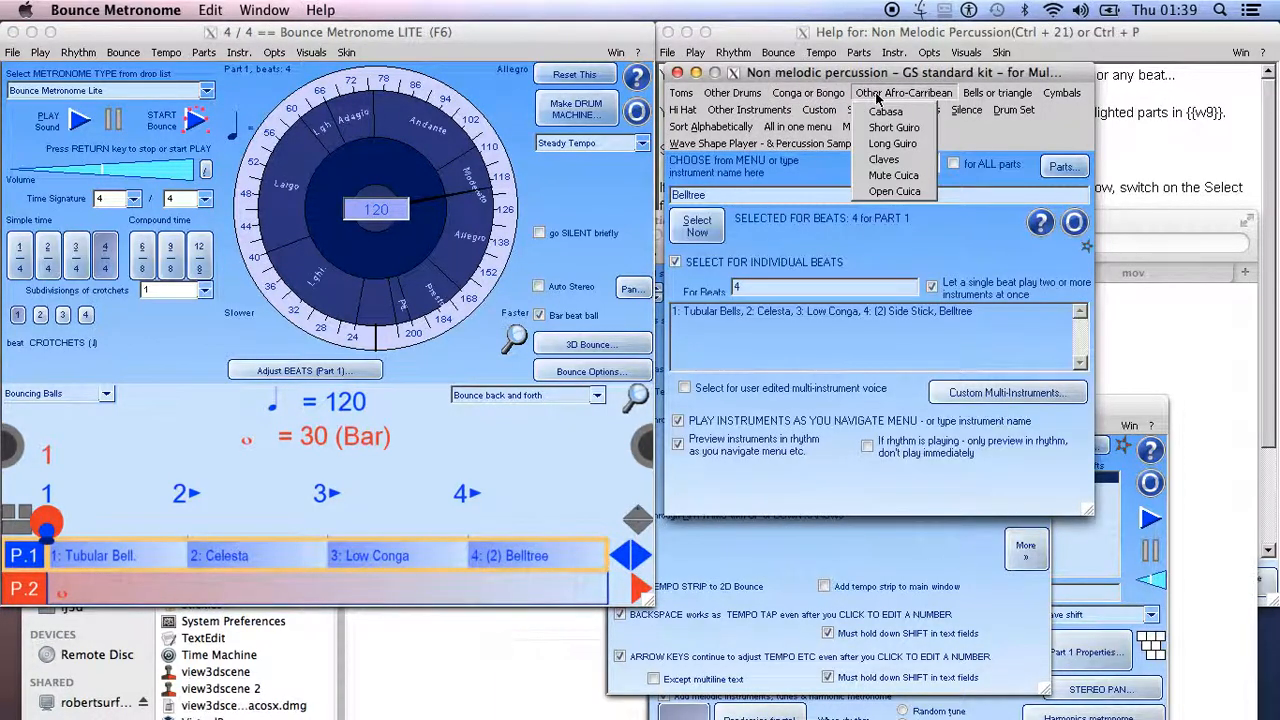
left_click(904, 92)
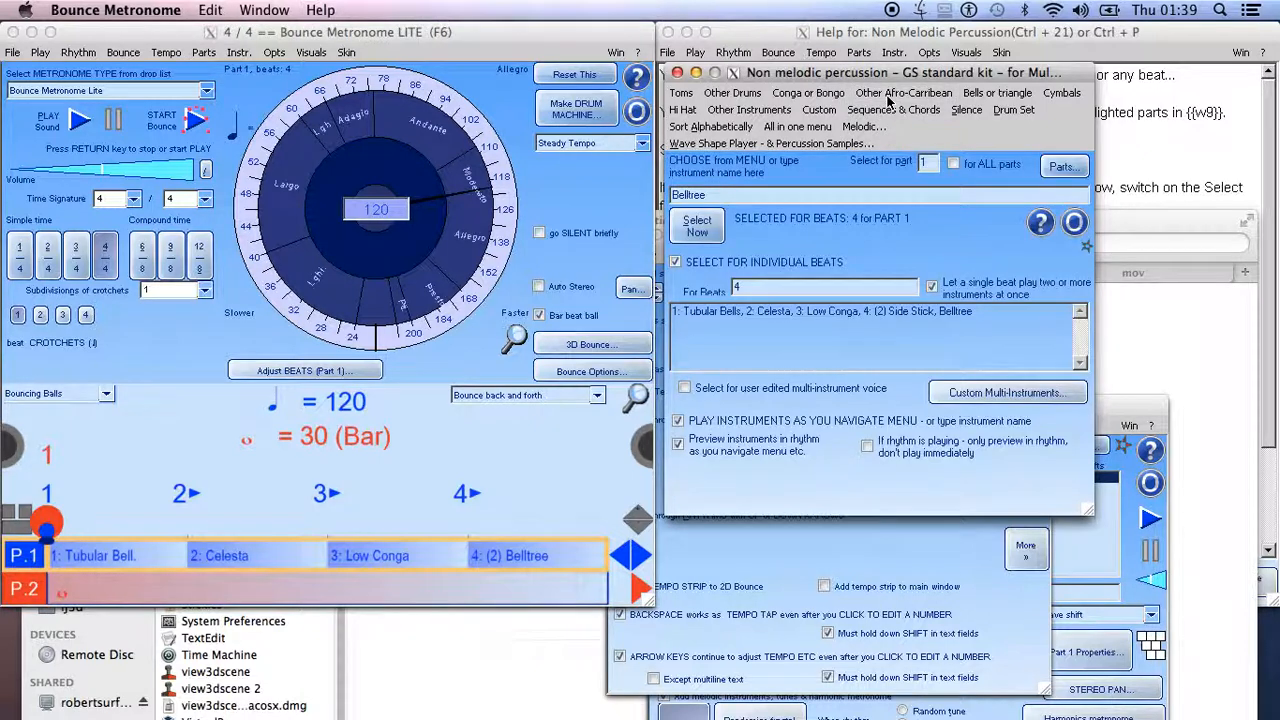
mouse_move(896, 148)
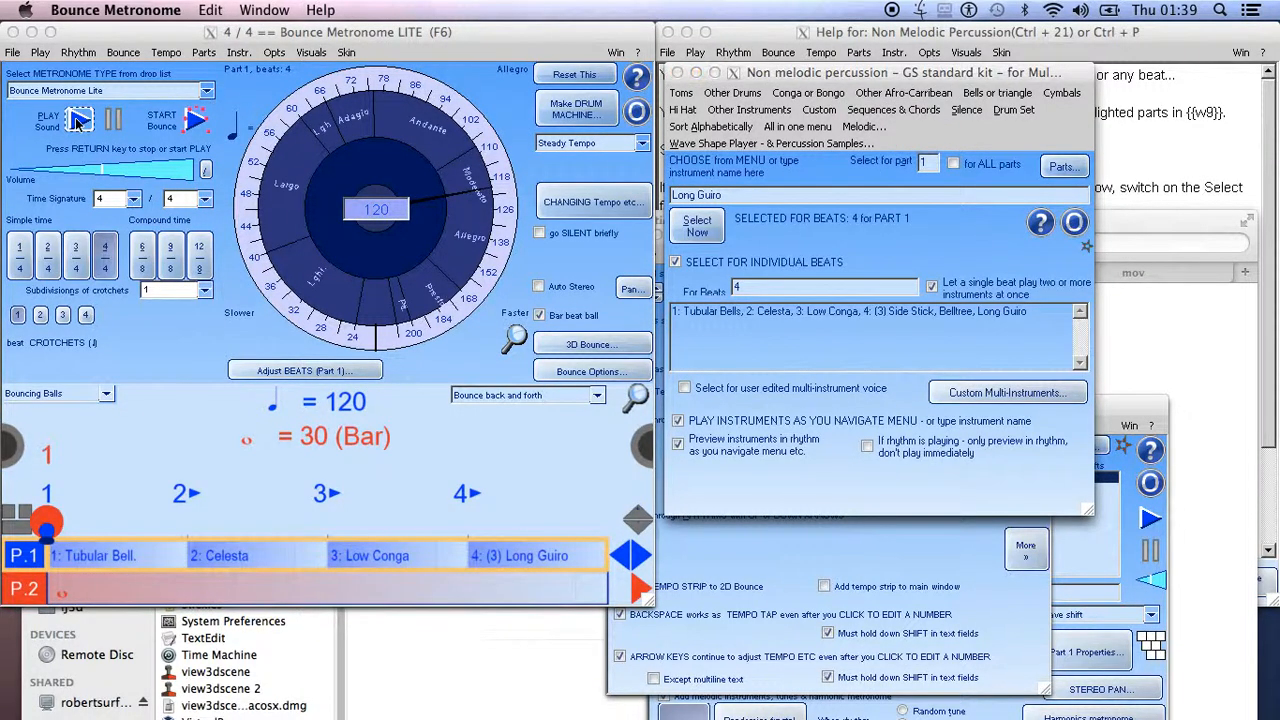
Set the whole of part 1 to Open Hi Conga, replacing its per-beat instruments.
left_click(48, 122)
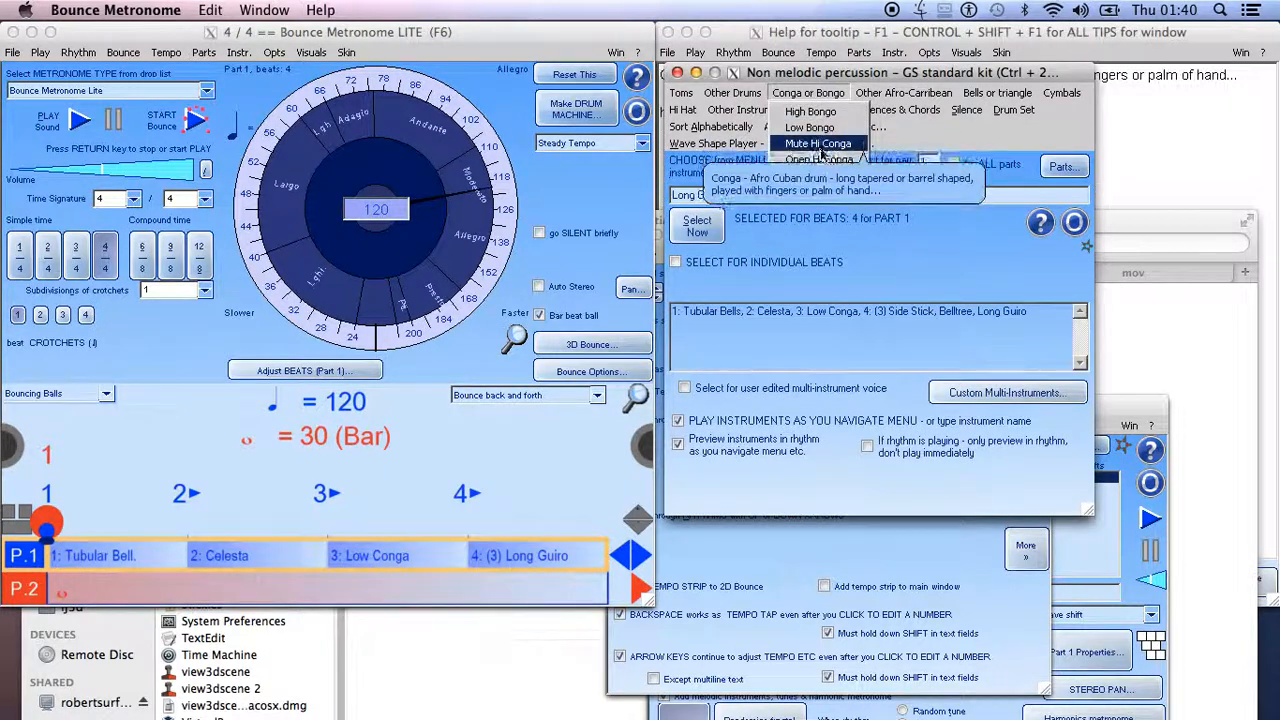
left_click(820, 160)
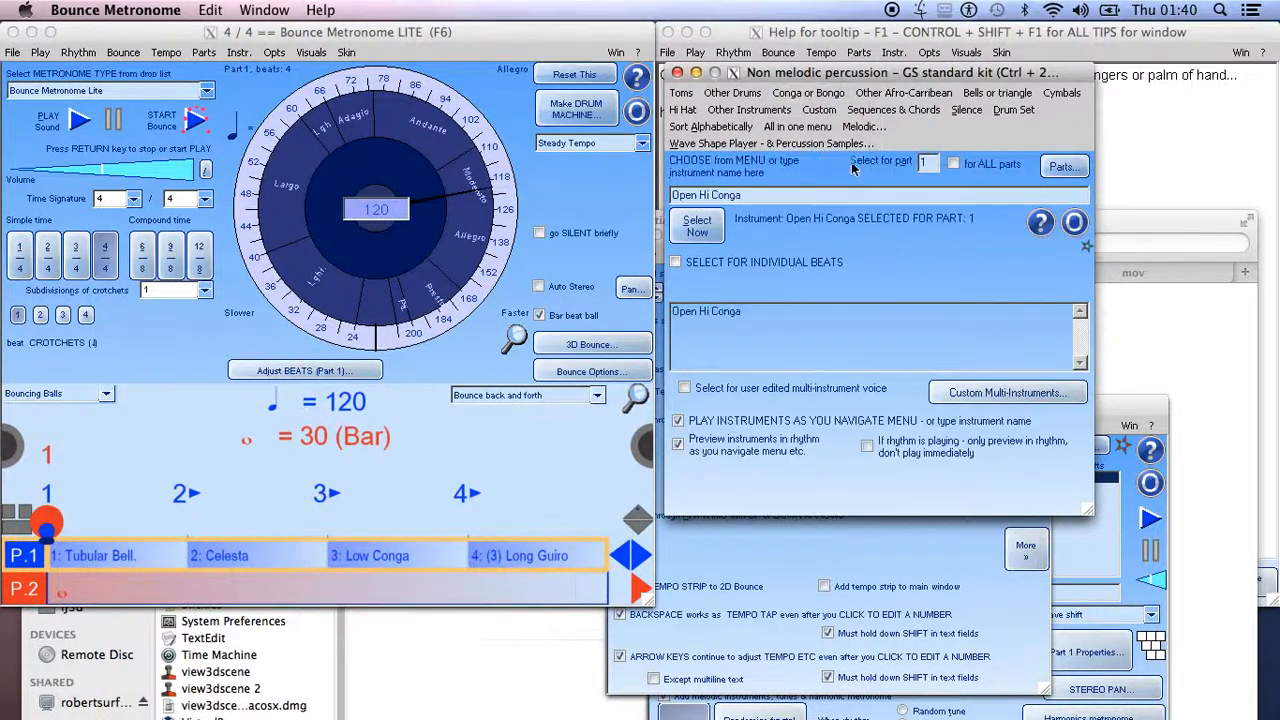
left_click(80, 120)
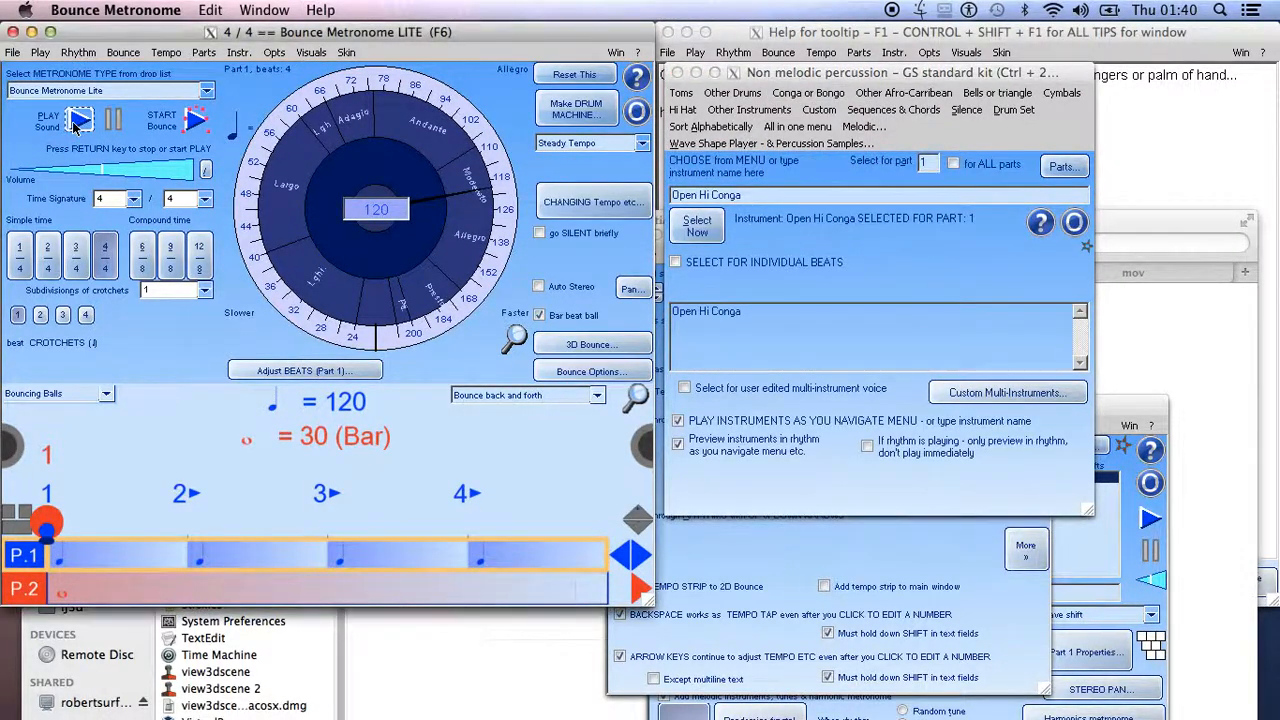
Play the new Open Hi Conga rhythm to hear it, then stop playback.
left_click(48, 120)
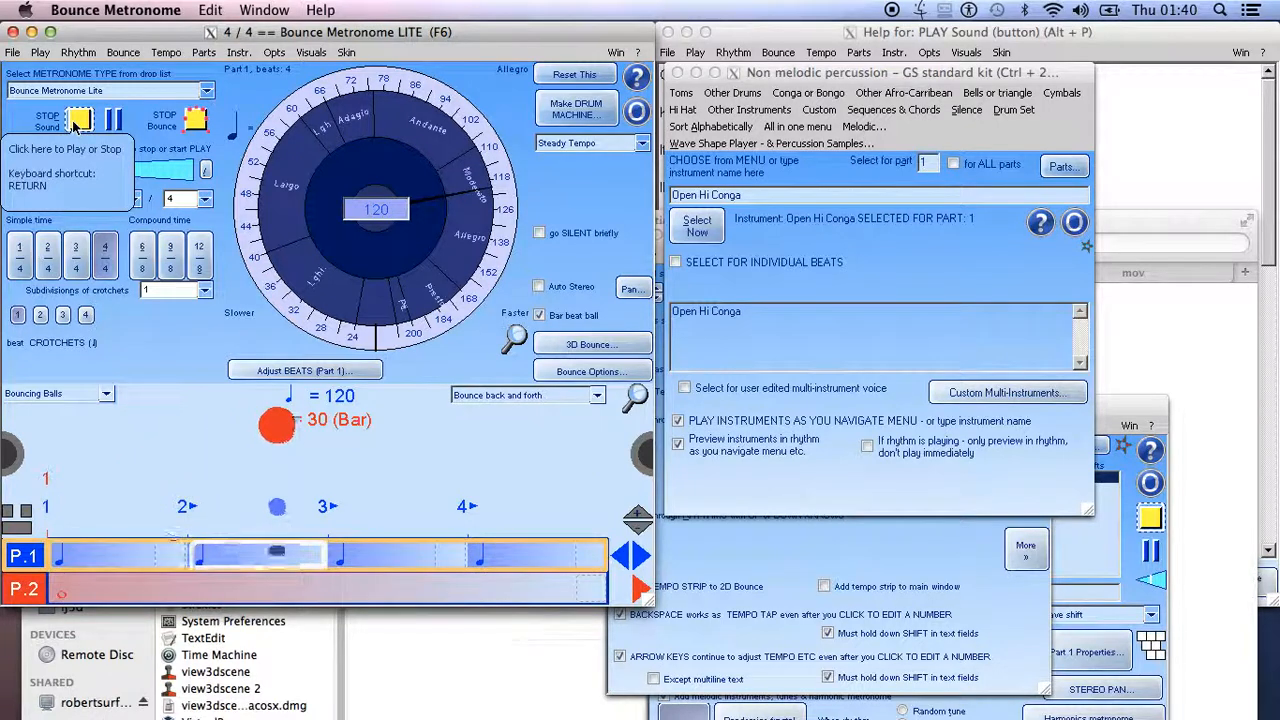
left_click(80, 120)
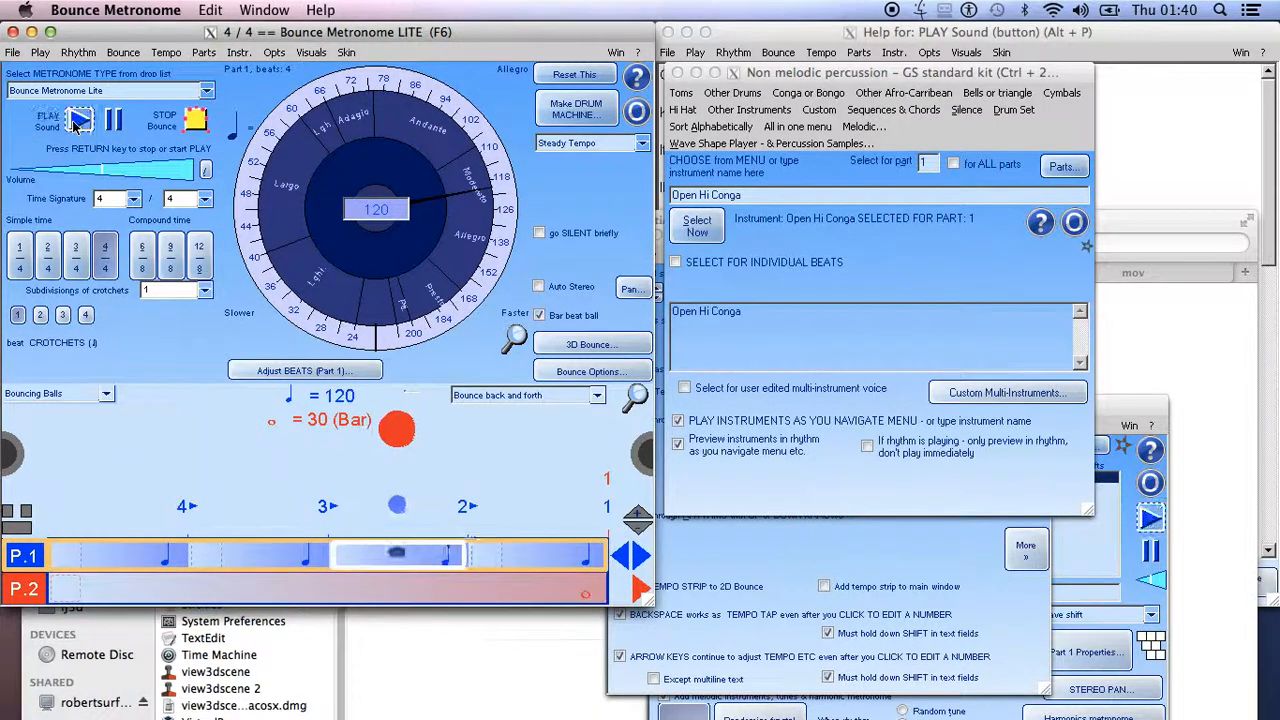
left_click(80, 118)
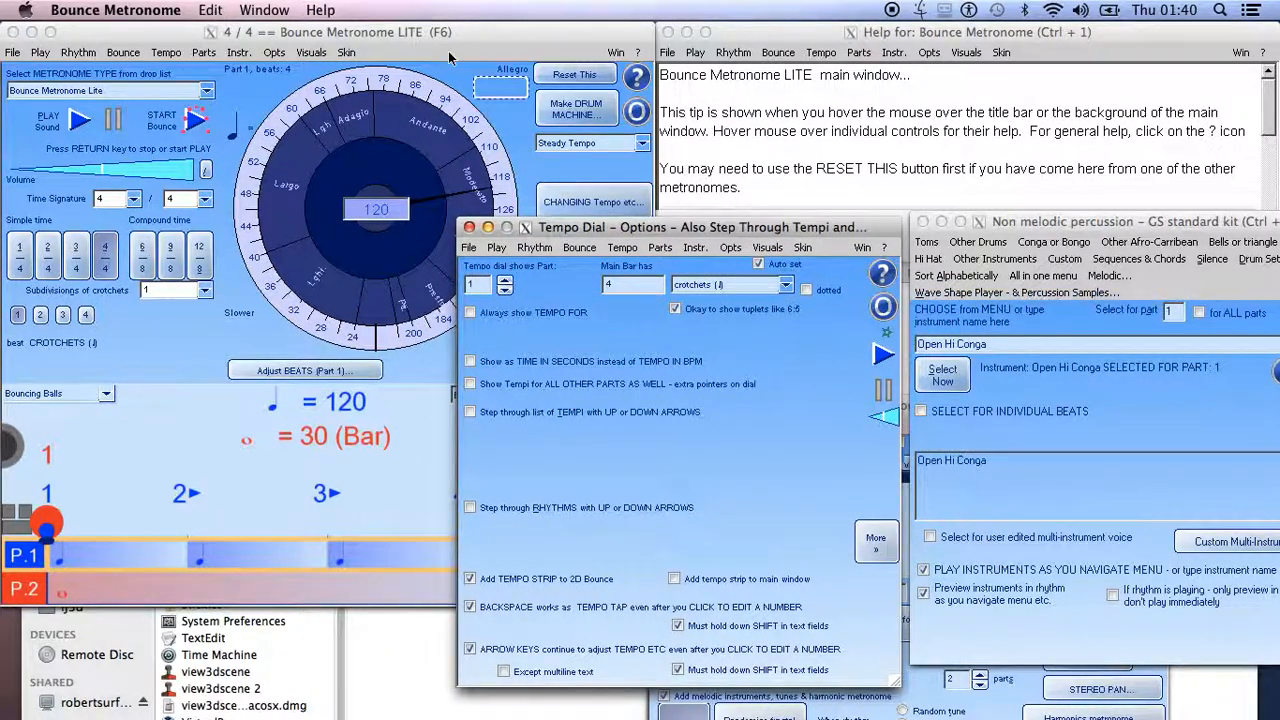
mouse_move(416, 32)
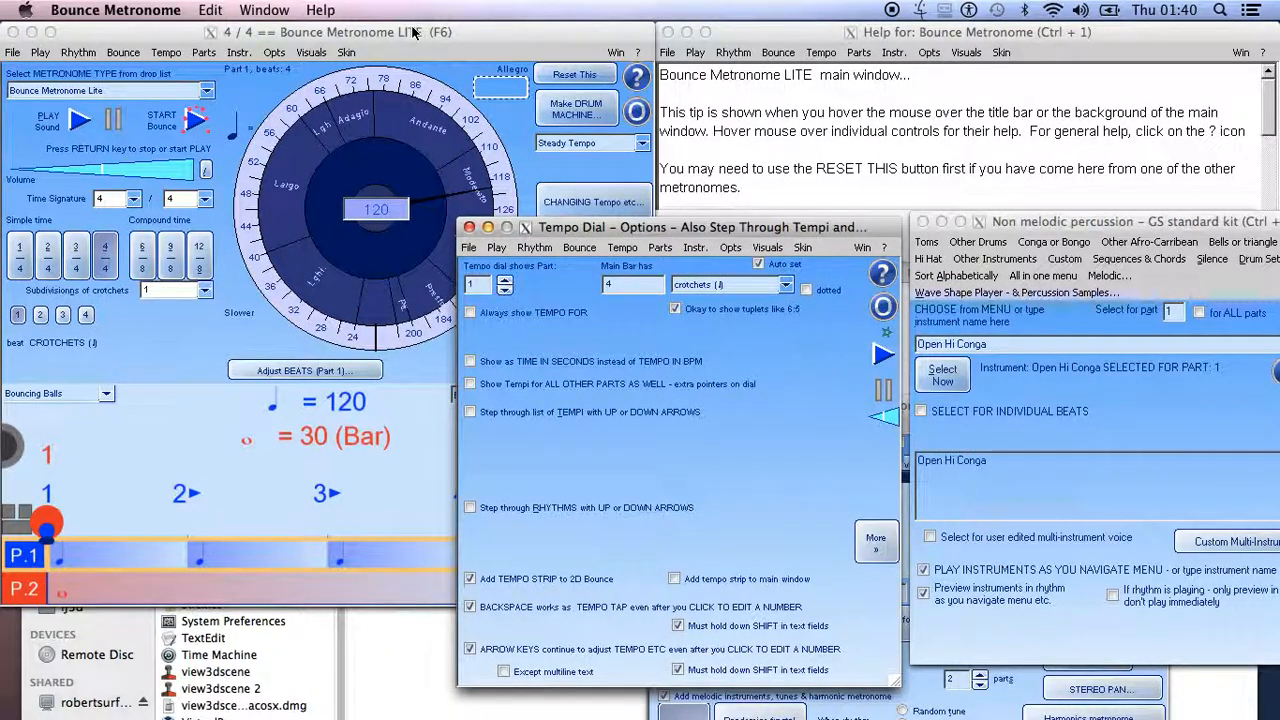